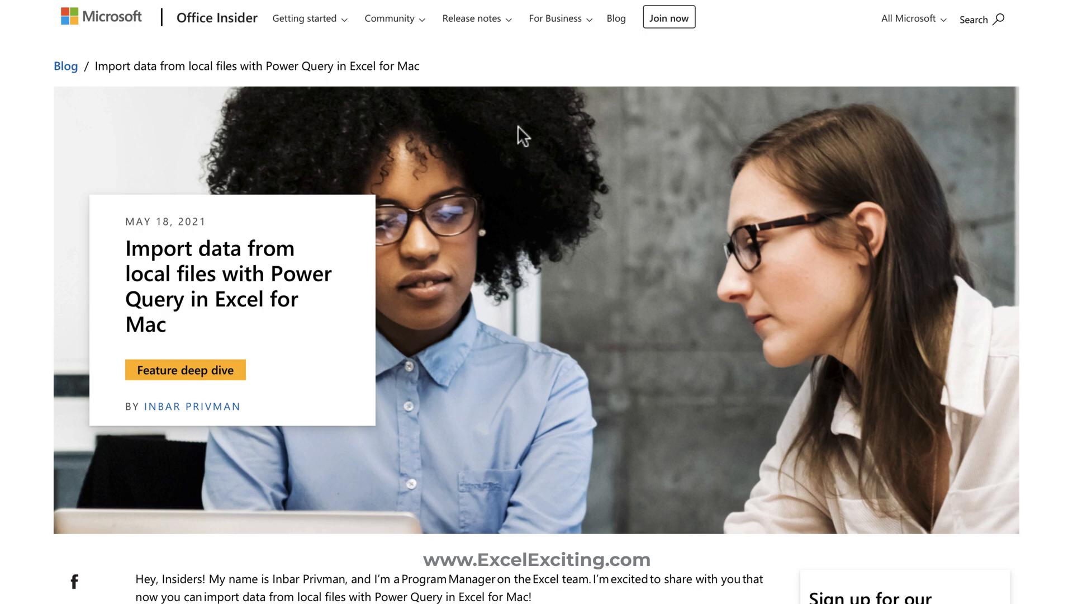
pyautogui.moveTo(556, 18)
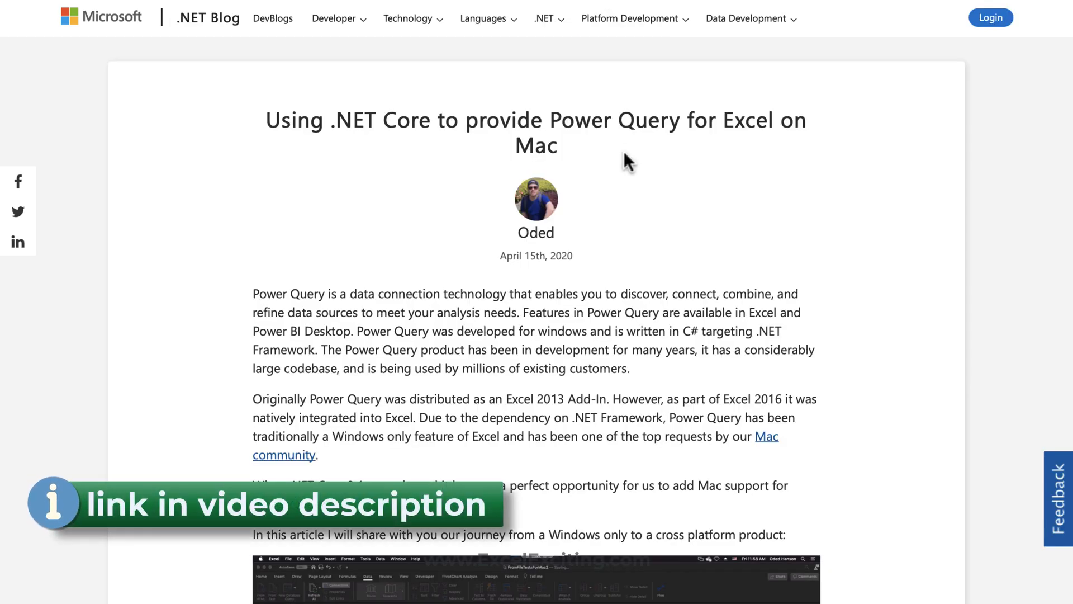
# Scroll through the .NET Blog article on bringing Power Query to Excel for Mac
pyautogui.scroll(-3)
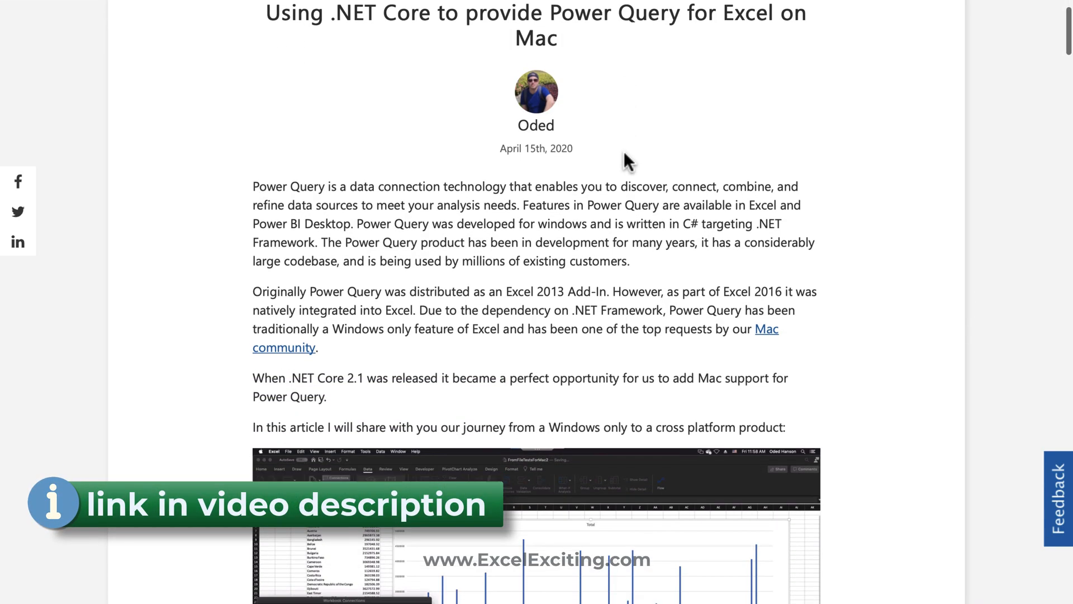
pyautogui.scroll(-3)
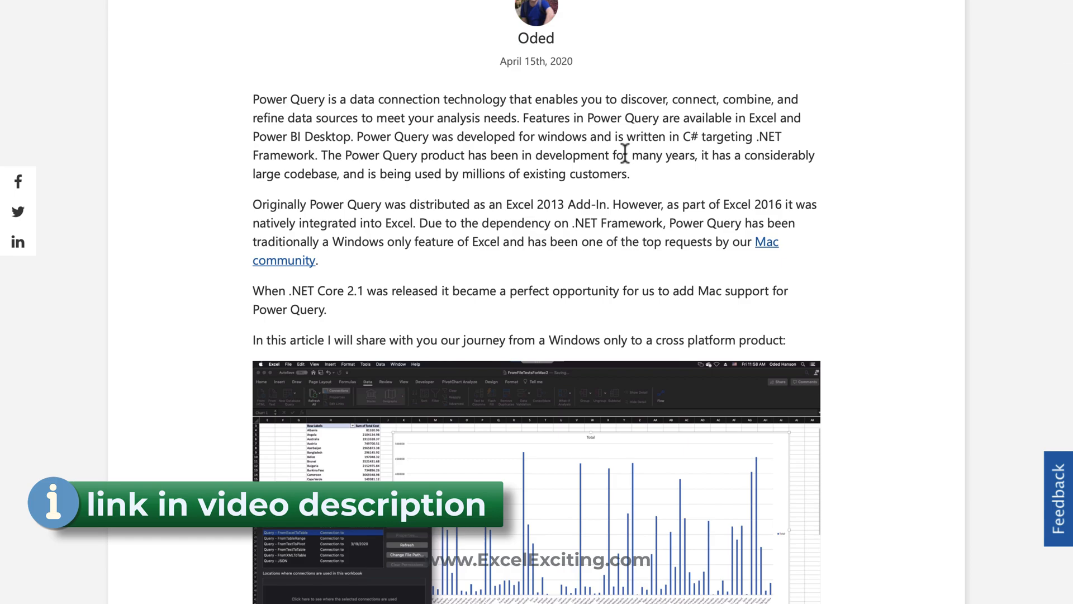
pyautogui.scroll(-3)
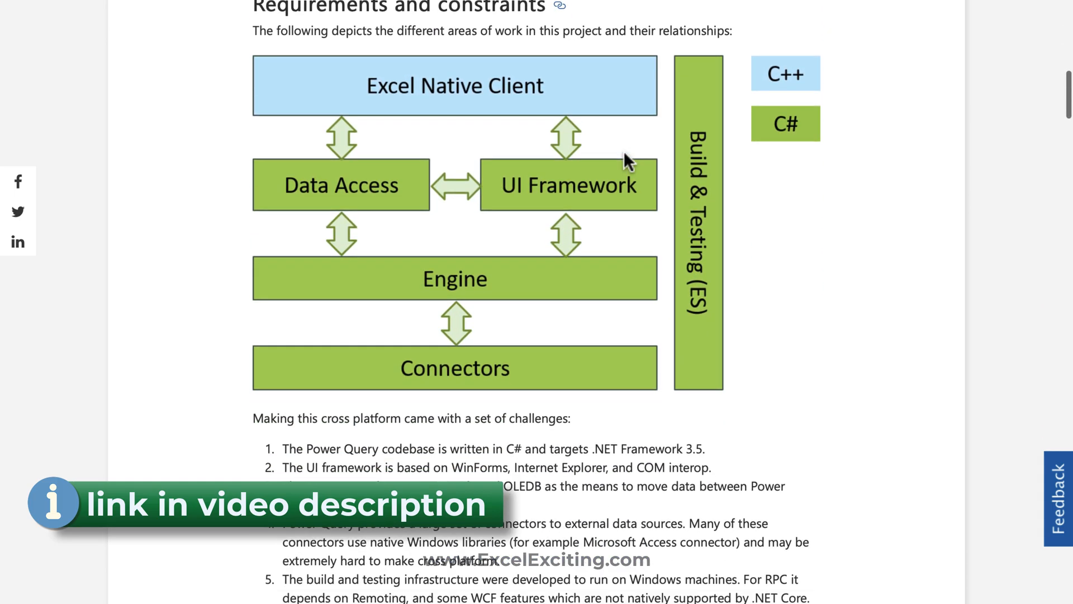
pyautogui.scroll(-3)
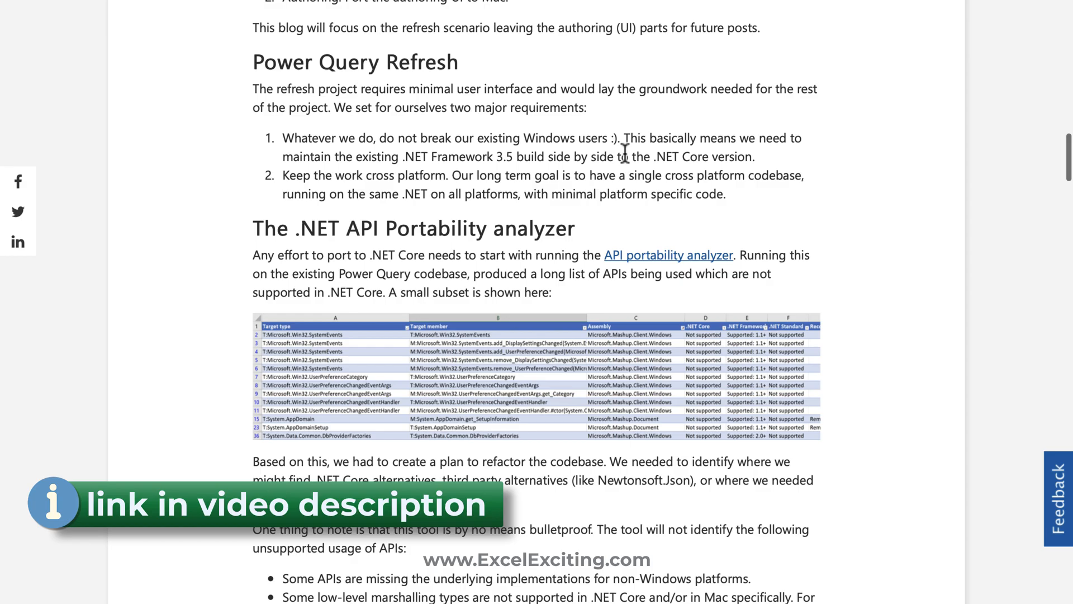
pyautogui.scroll(-3)
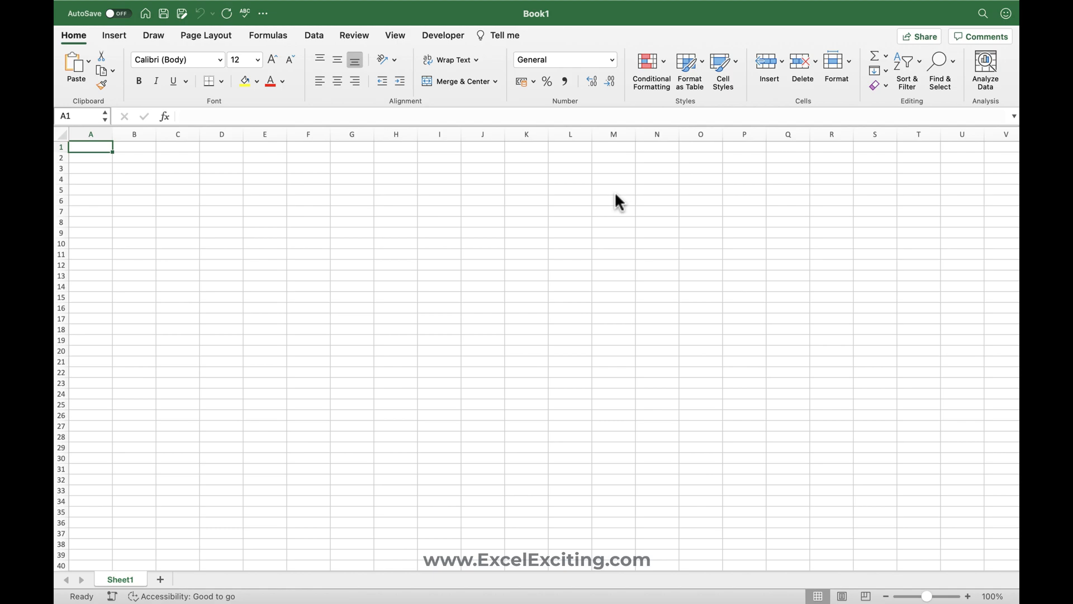
pyautogui.moveTo(313, 35)
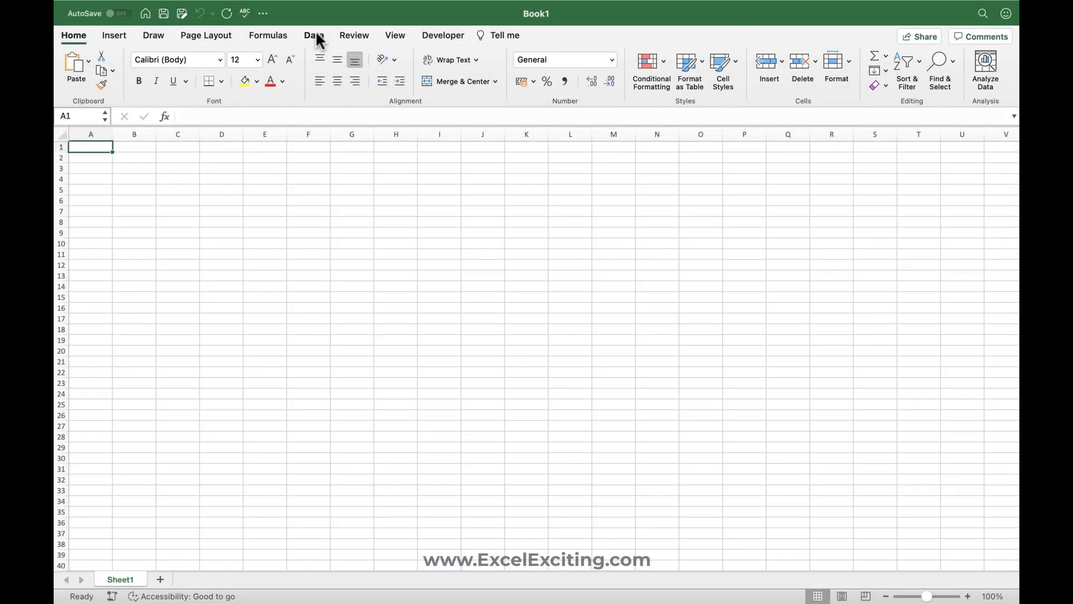
# Show the Data ribbon's import and transform commands in Book1
pyautogui.click(313, 35)
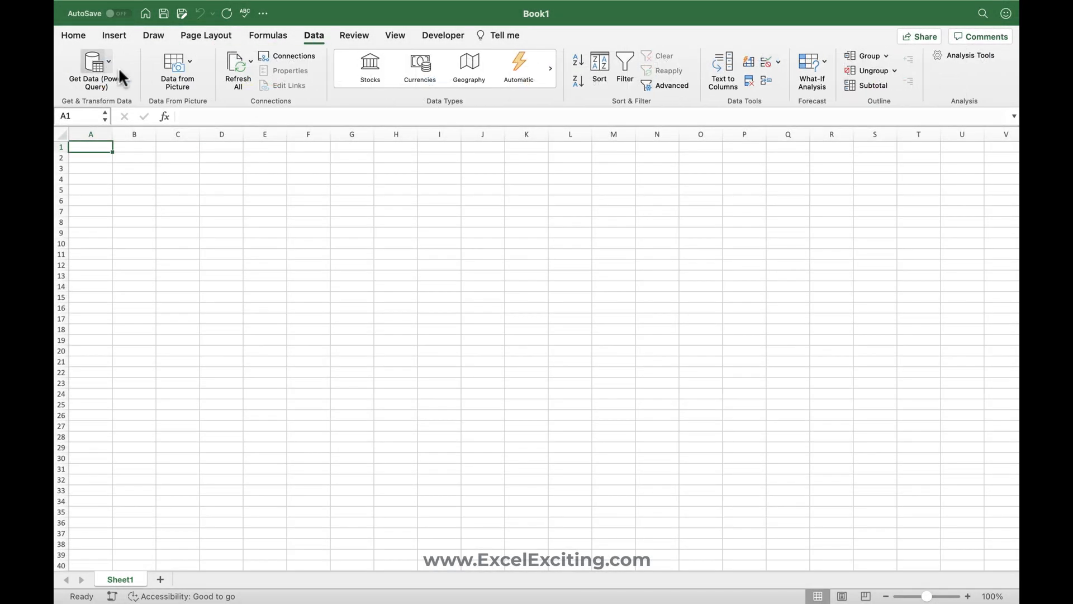
pyautogui.moveTo(197, 164)
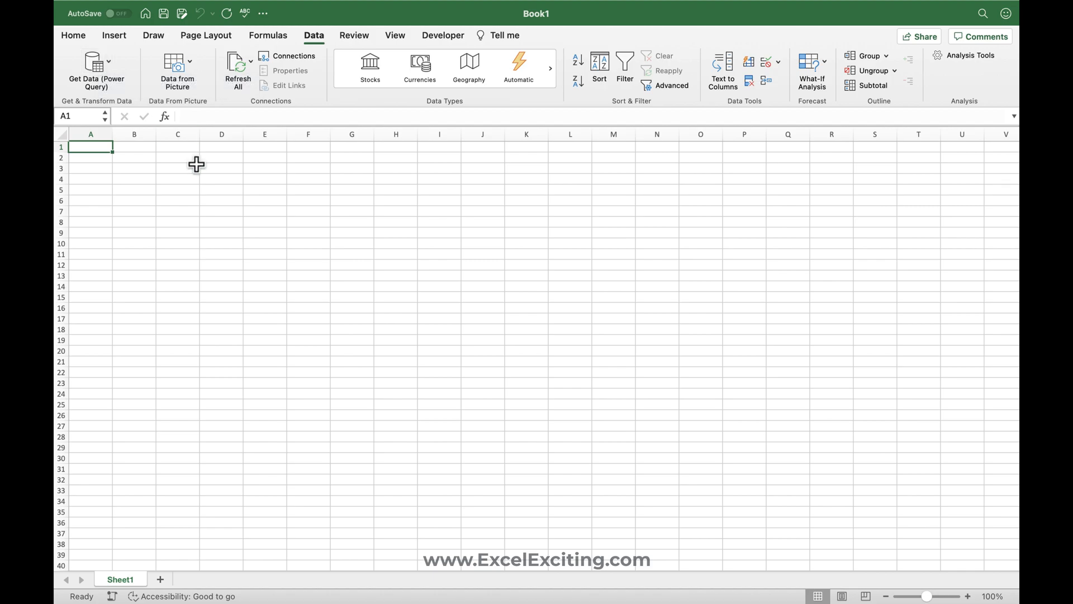
pyautogui.click(173, 579)
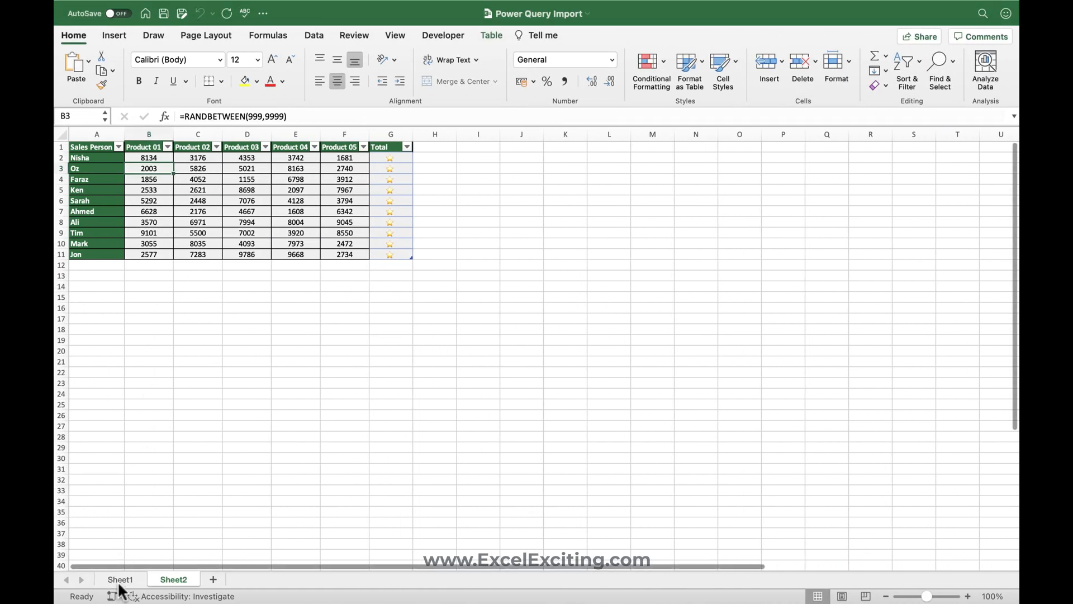
pyautogui.click(121, 580)
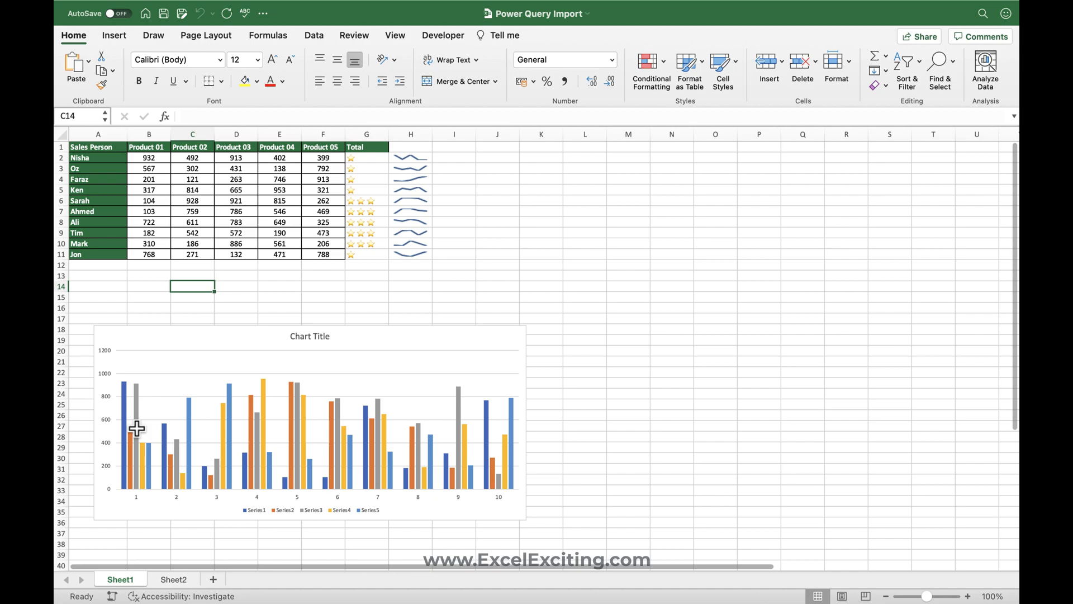
pyautogui.click(149, 158)
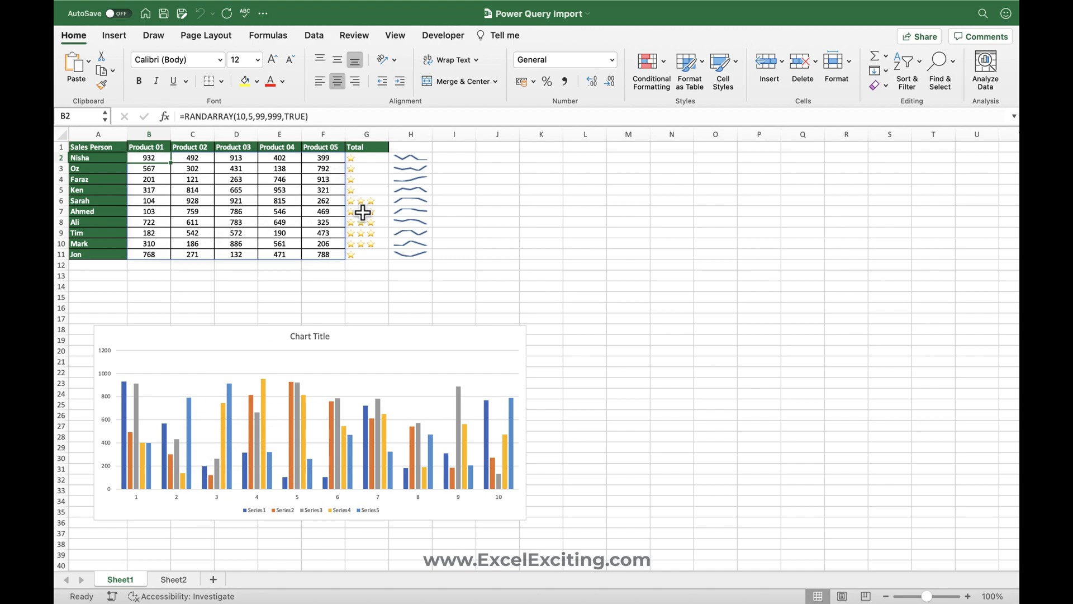
pyautogui.click(173, 580)
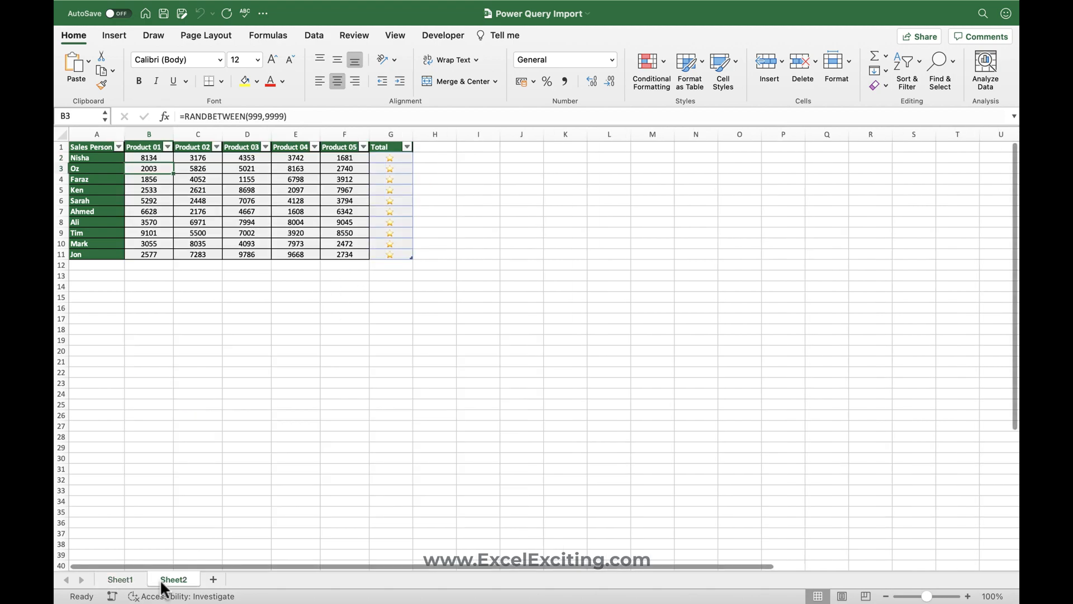
pyautogui.click(198, 158)
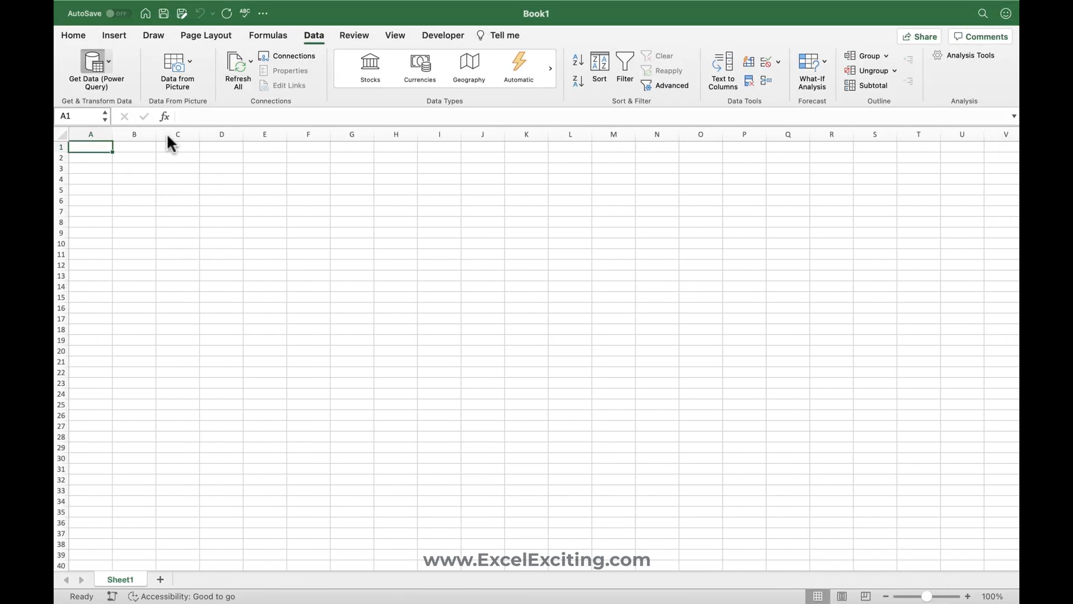
# Choose Power Query Import.xlsx as the Excel workbook source in Get Data (Power Query)
pyautogui.click(96, 62)
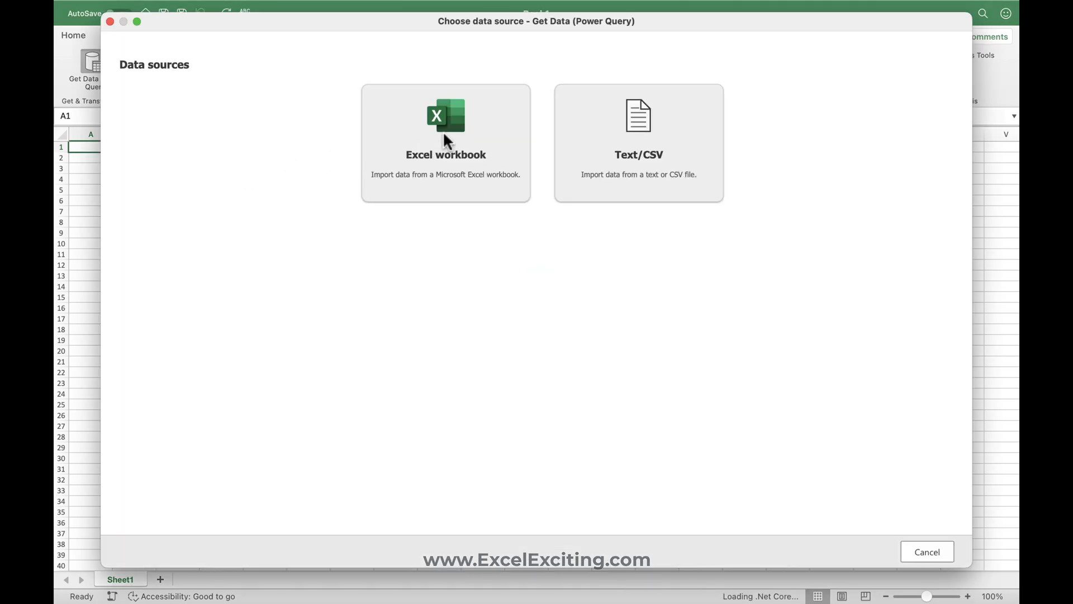
pyautogui.click(445, 141)
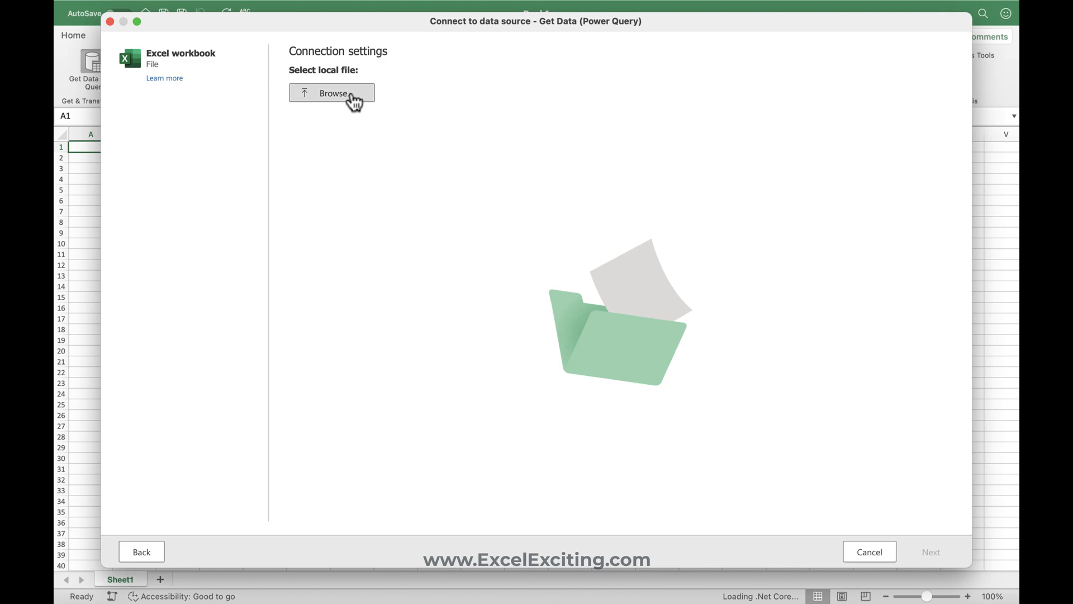
pyautogui.click(331, 94)
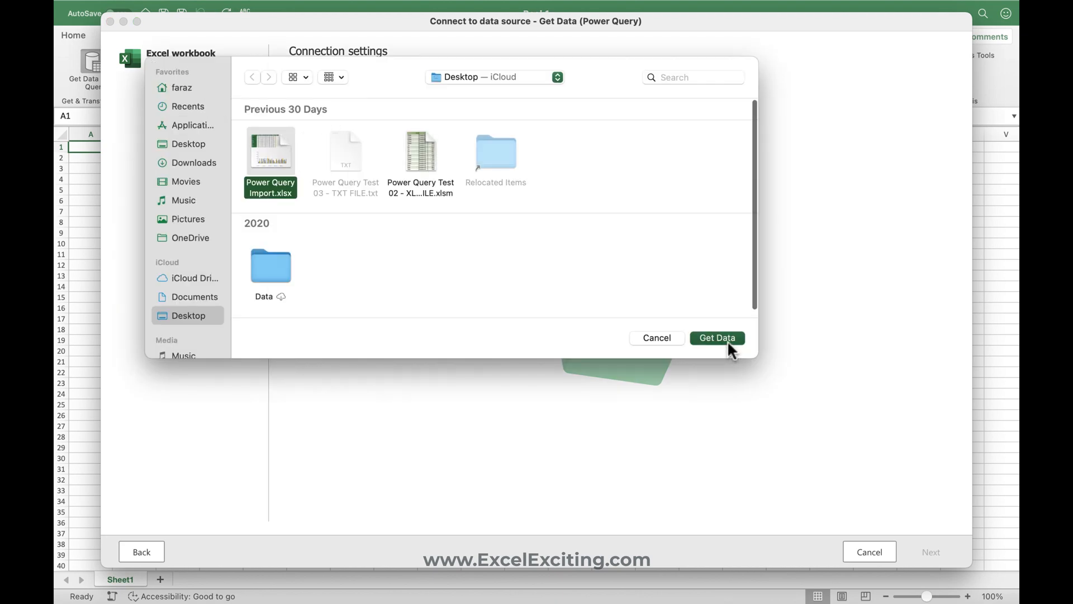
pyautogui.click(717, 338)
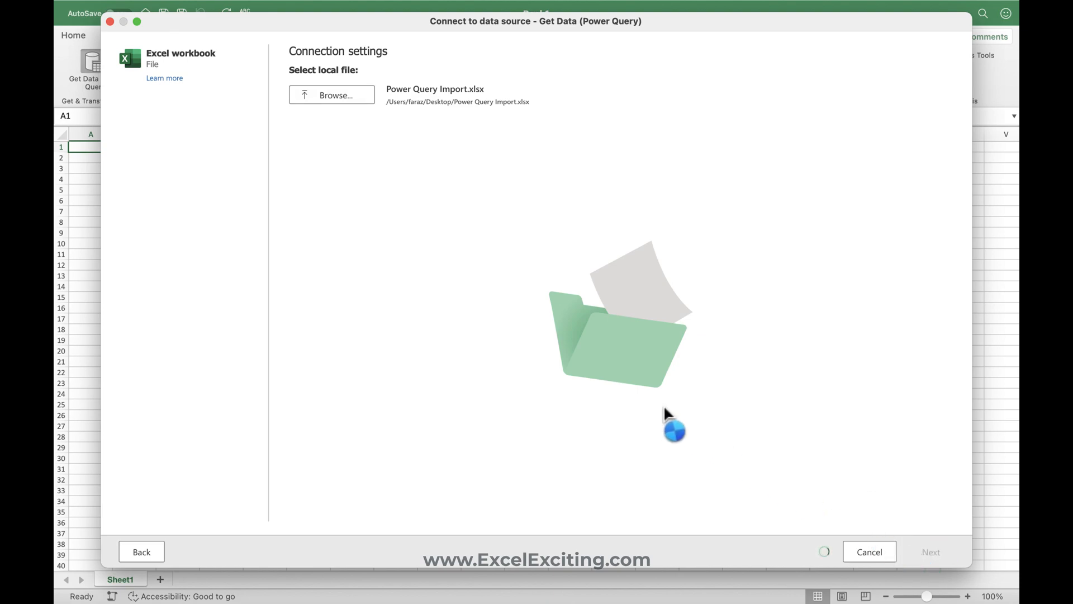
# Preview and tick tblDataPQ and Sheet1 in the navigator, then load both
pyautogui.click(930, 551)
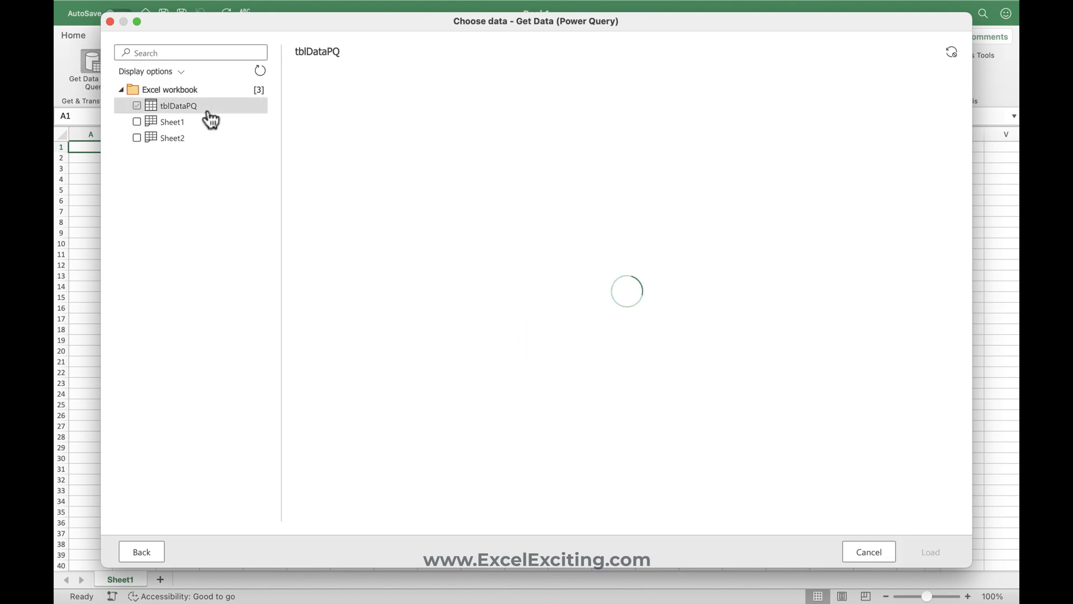
pyautogui.click(137, 122)
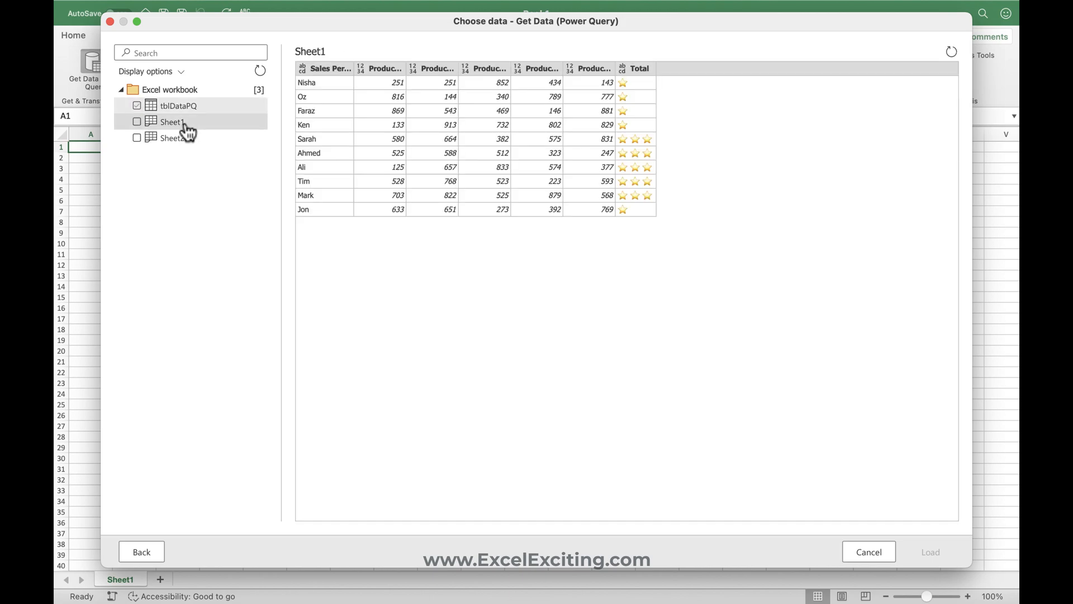
pyautogui.click(137, 121)
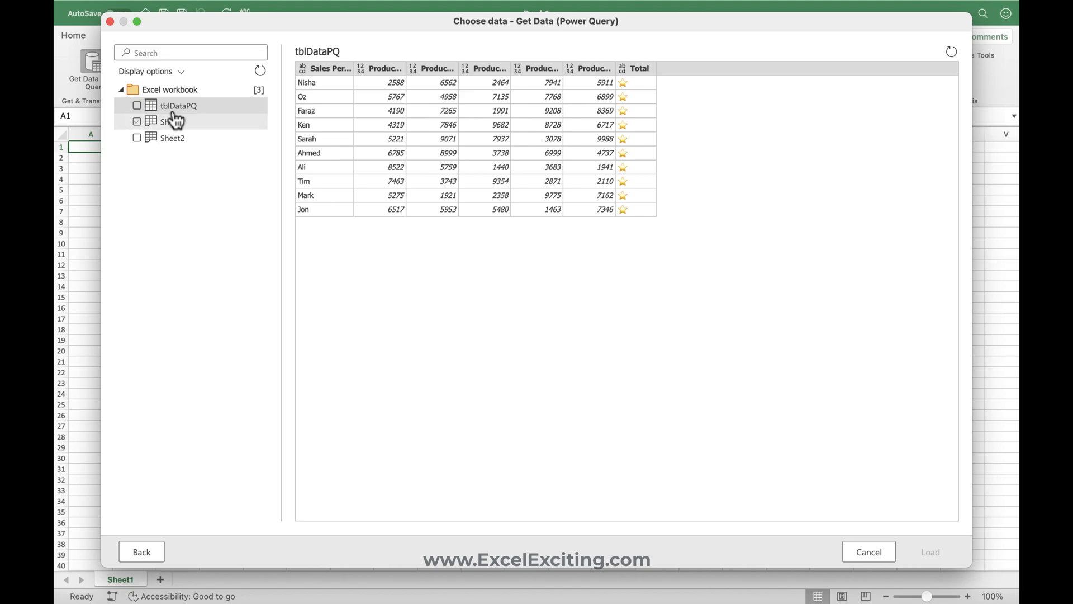
pyautogui.click(137, 105)
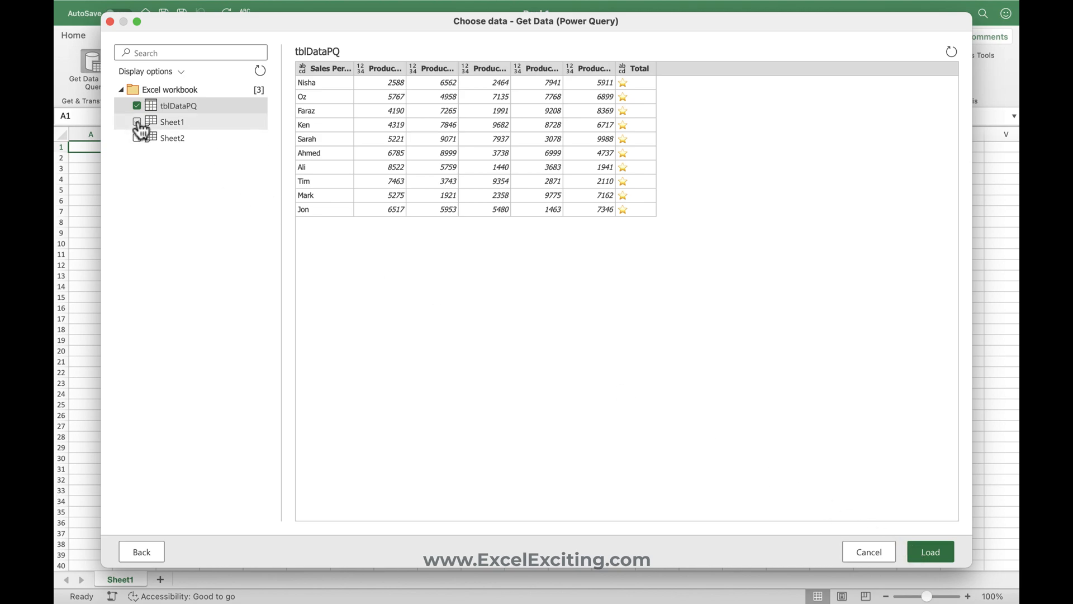
pyautogui.click(137, 121)
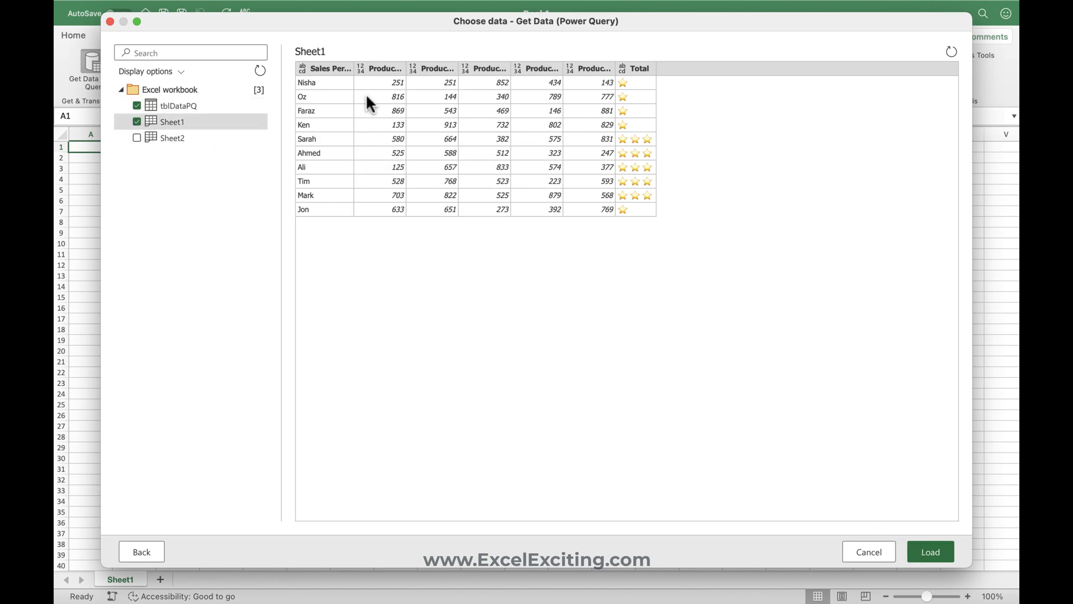
pyautogui.click(929, 552)
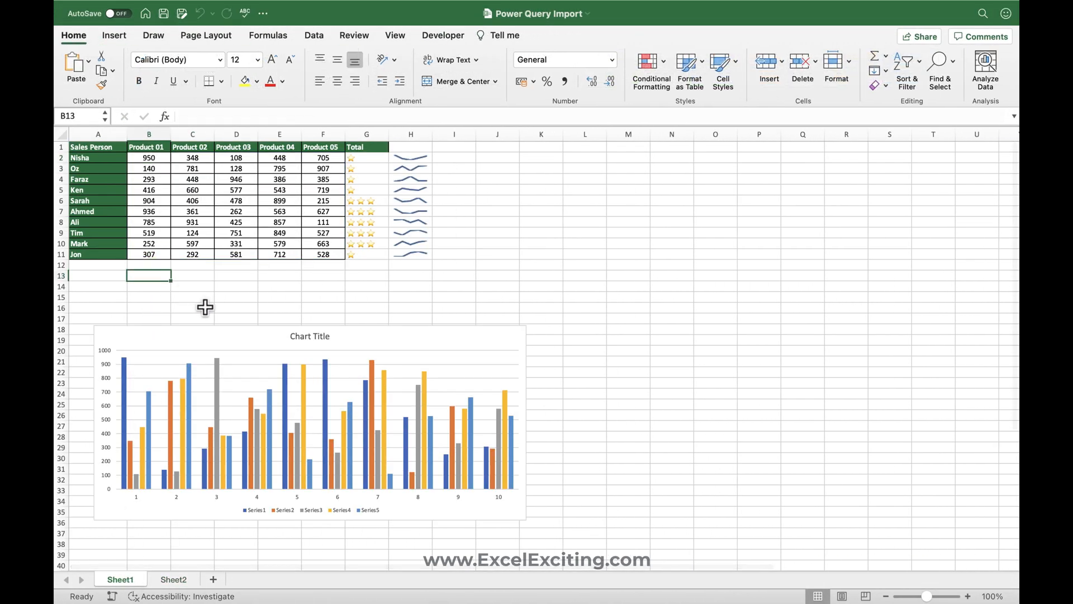
# Enter 'Faraz' and 'Shaikh', then start a new Power Query data source selection
pyautogui.write('Faraz')
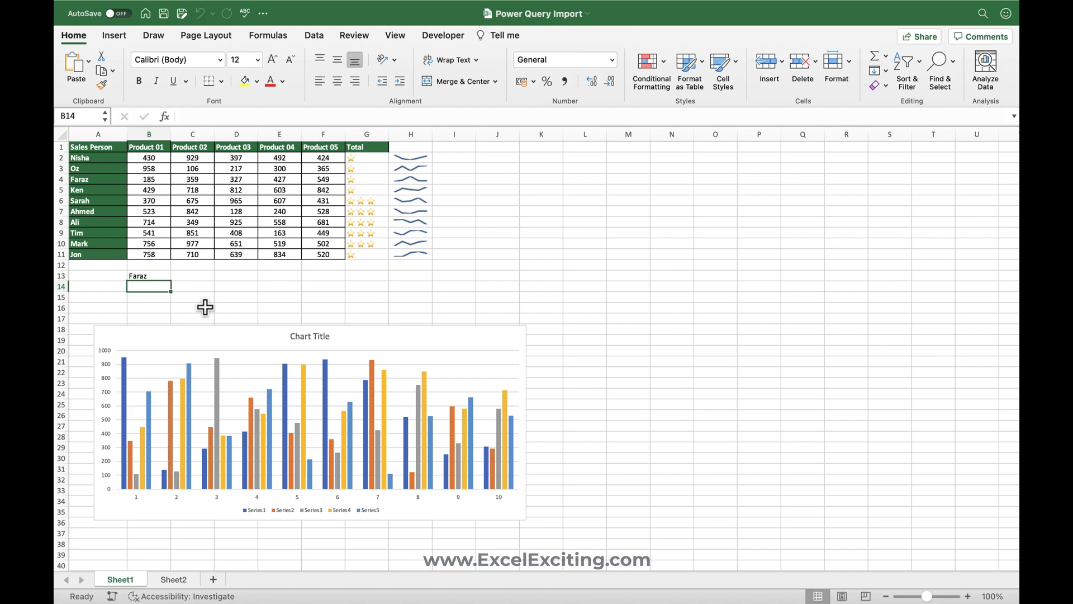
pyautogui.write('Shaikh')
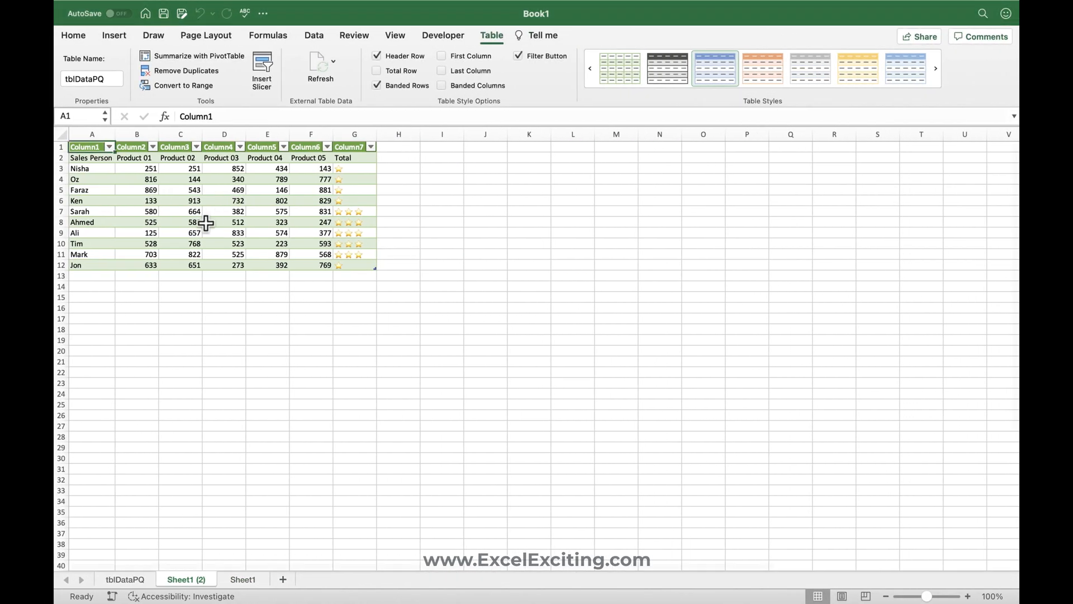
pyautogui.rightClick(223, 201)
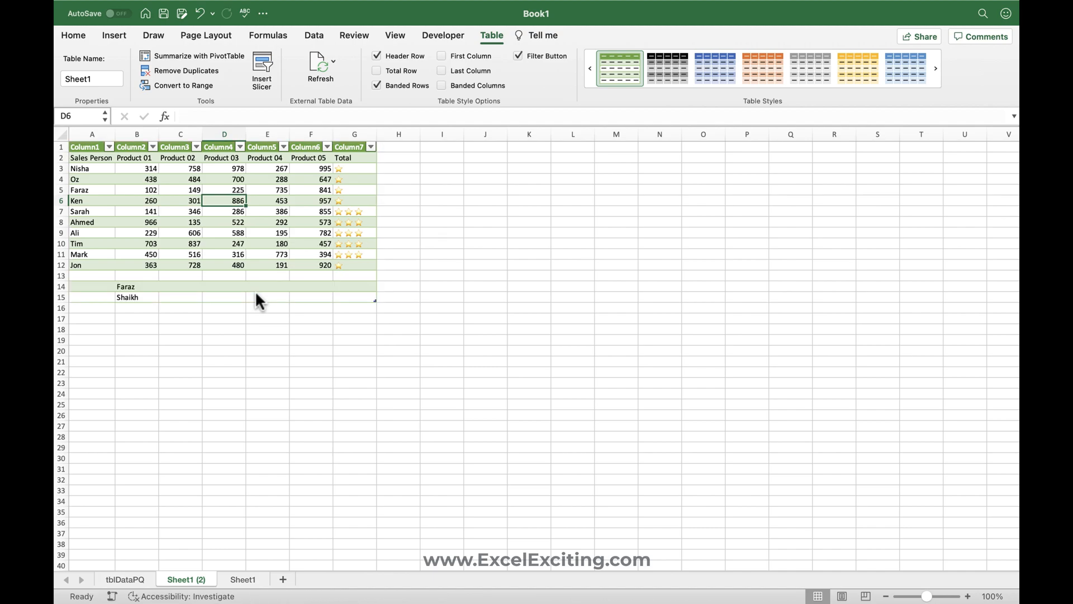
pyautogui.moveTo(171, 308)
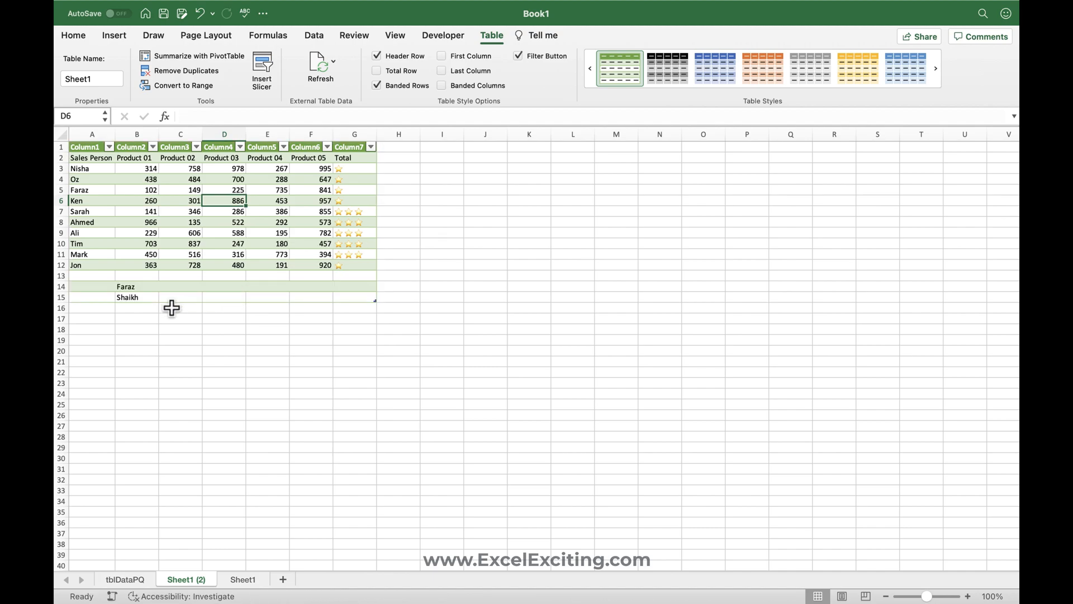
pyautogui.click(173, 579)
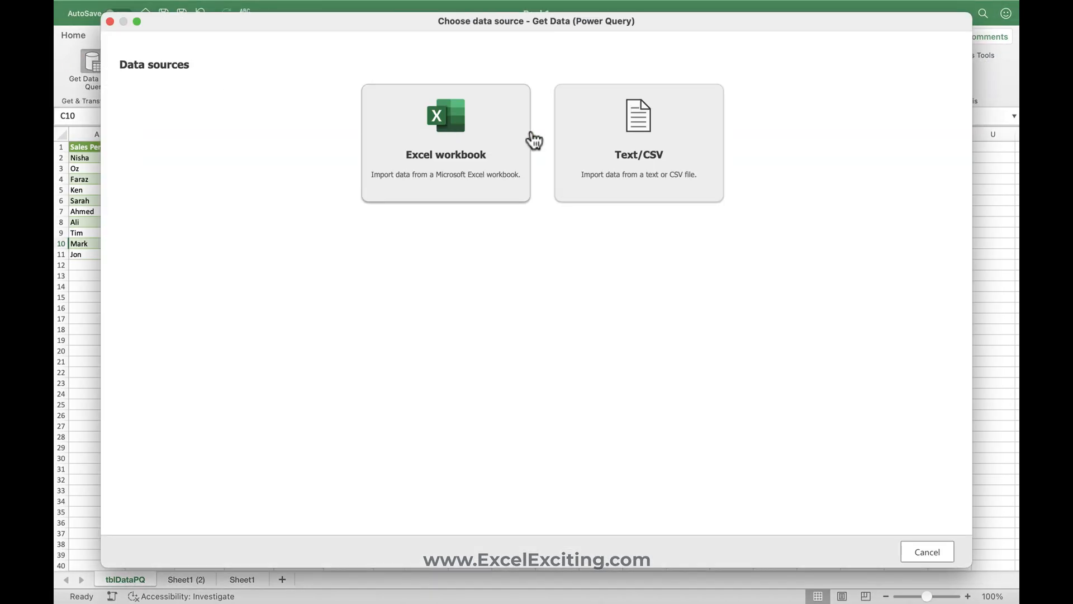
# Load Power Query Test 03 - TXT FILE.txt as a Text/CSV source split by Comma
pyautogui.click(637, 142)
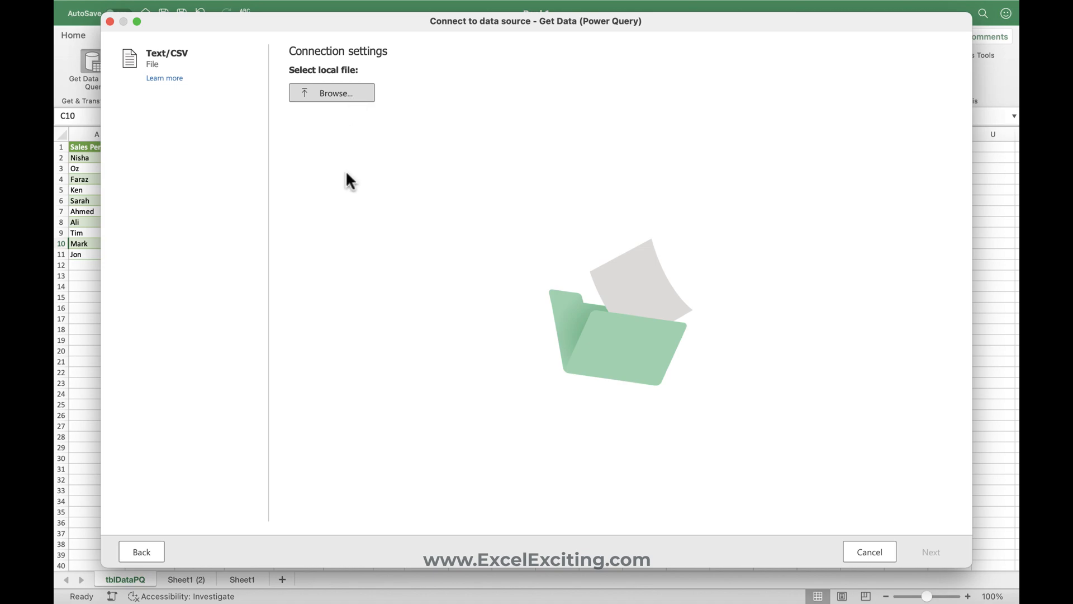
pyautogui.click(332, 93)
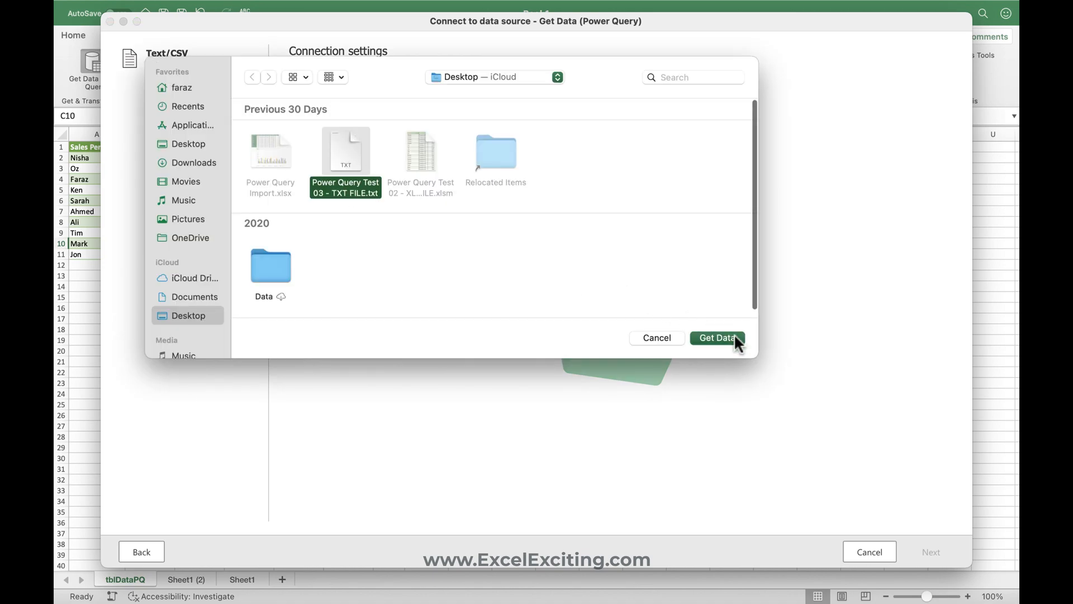
pyautogui.click(717, 337)
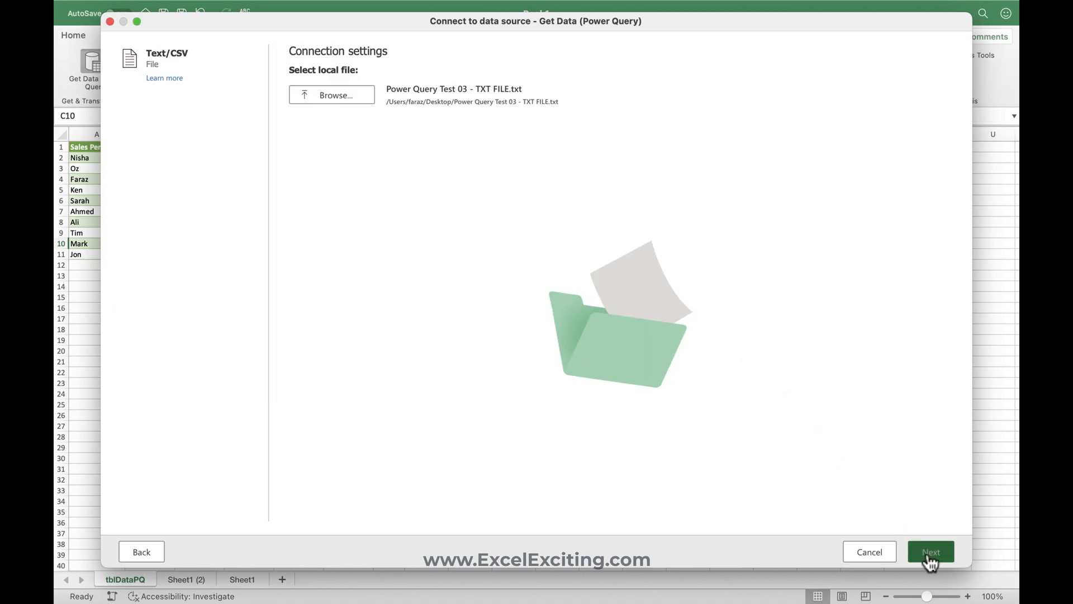
pyautogui.click(930, 551)
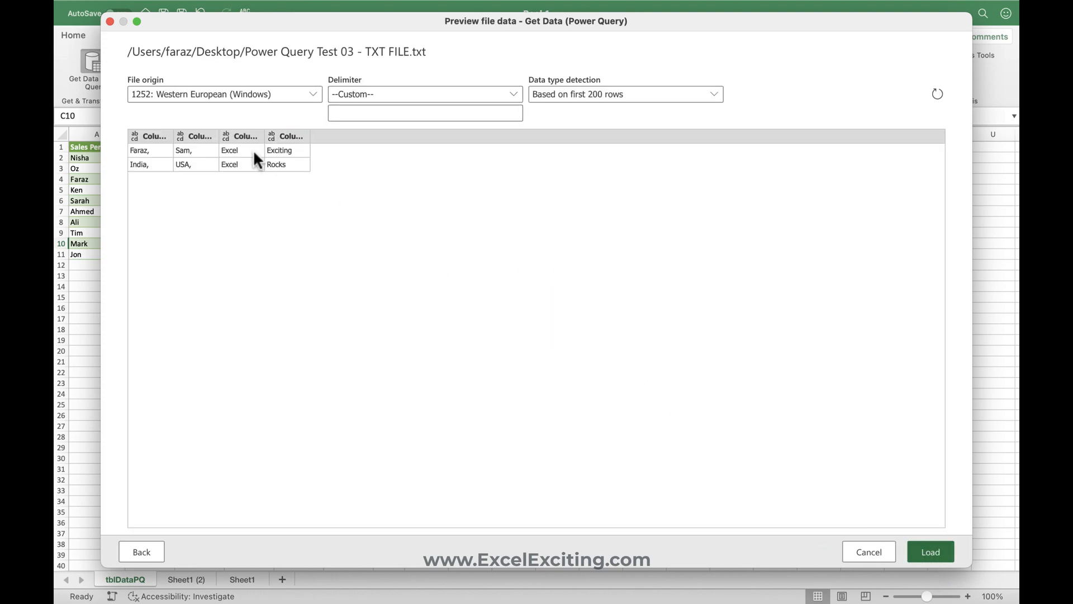
pyautogui.click(424, 93)
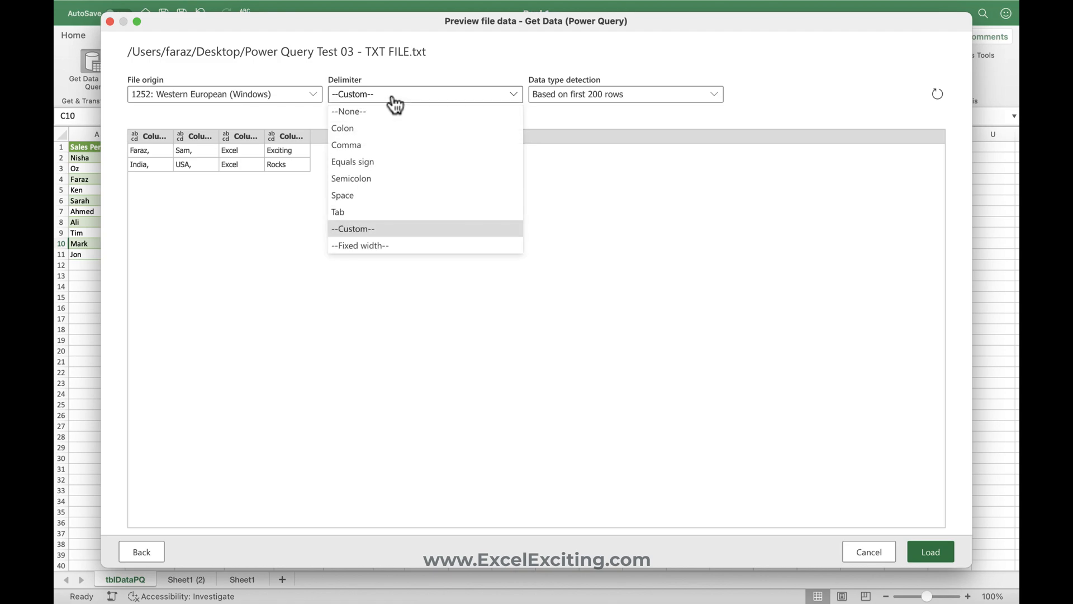
pyautogui.click(347, 144)
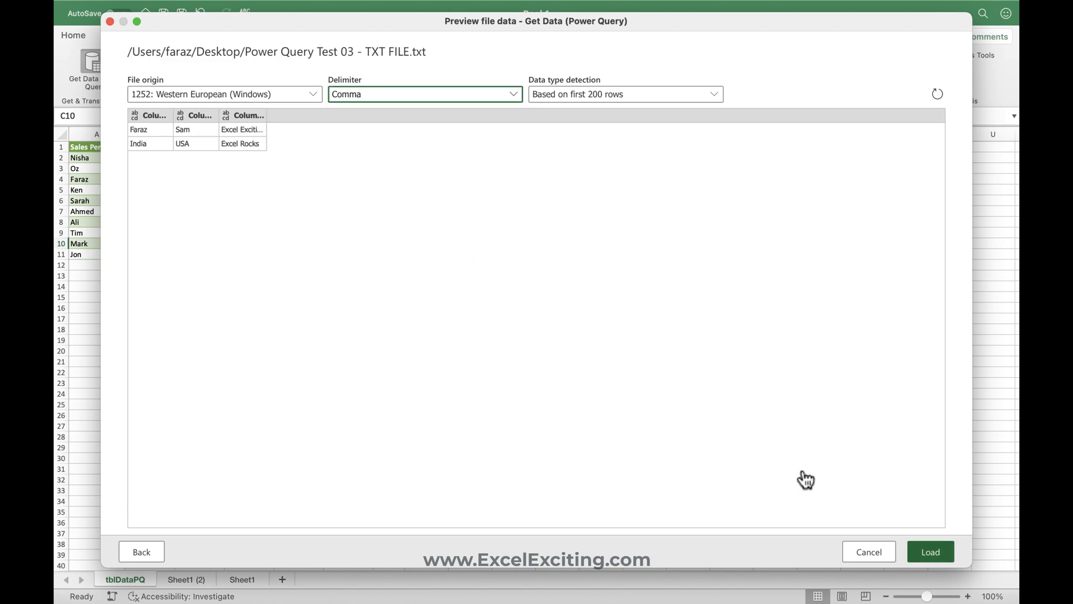
pyautogui.click(929, 552)
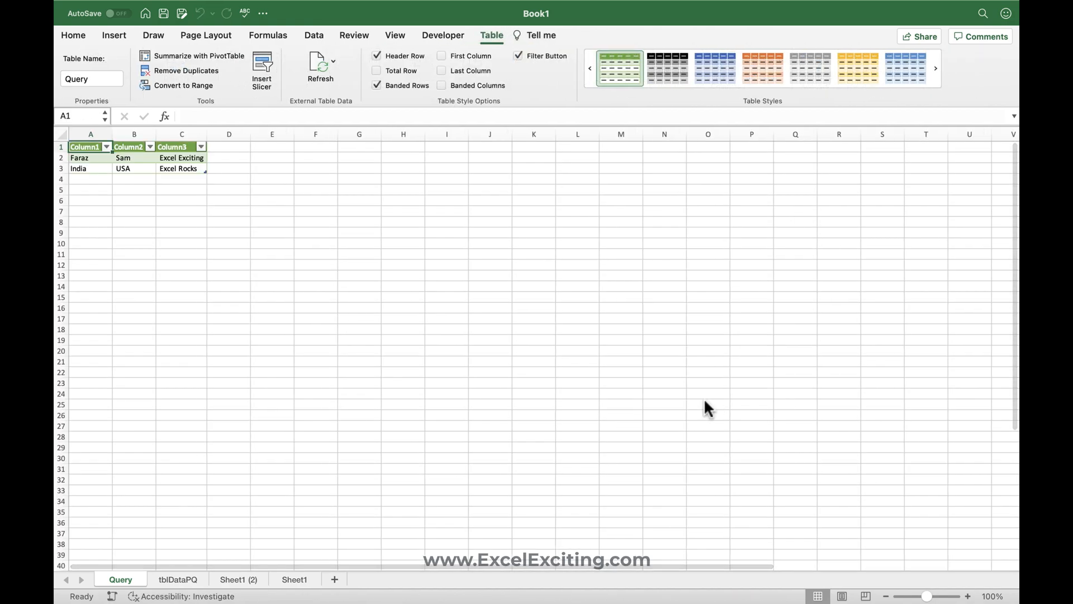
pyautogui.moveTo(199, 211)
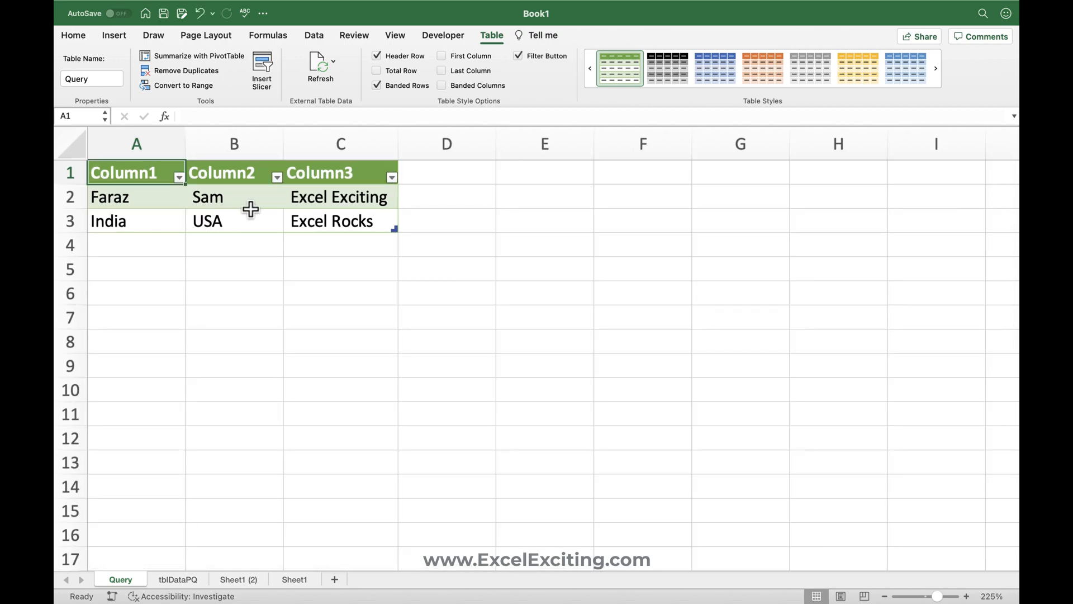
# Reopen Get Data (Power Query) from the Data ribbon
pyautogui.click(313, 34)
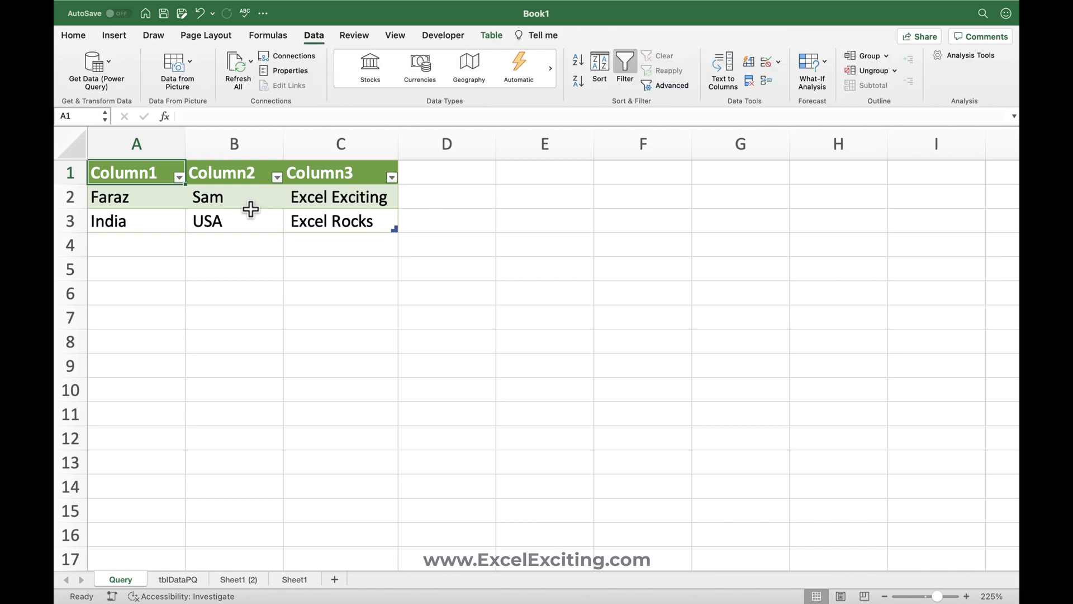
pyautogui.click(96, 68)
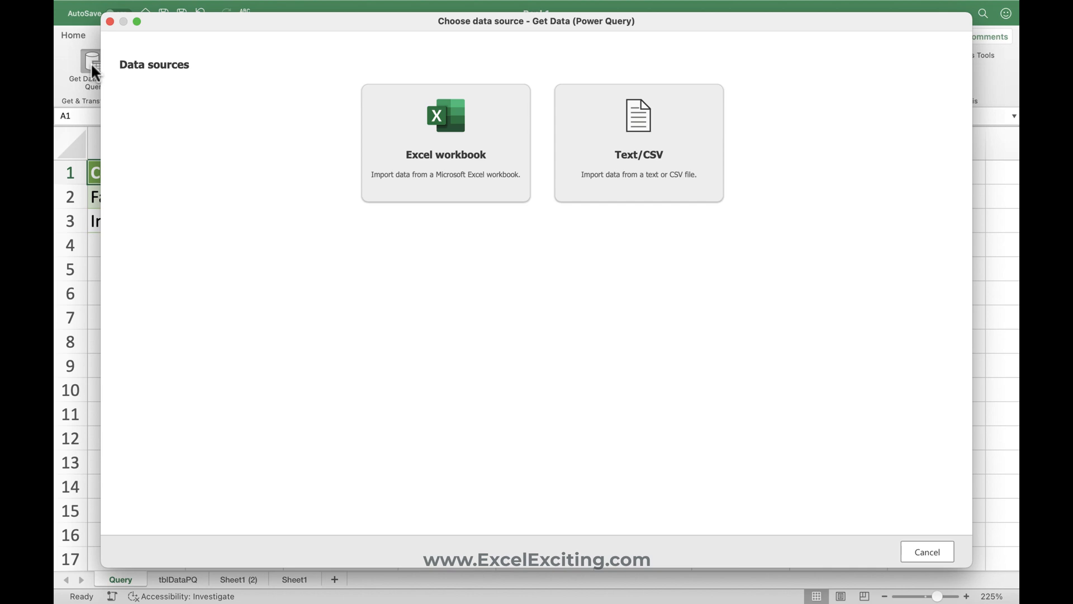
# Load Table1_2 from the Power Query Test 02 - XLSM FILE workbook
pyautogui.click(445, 143)
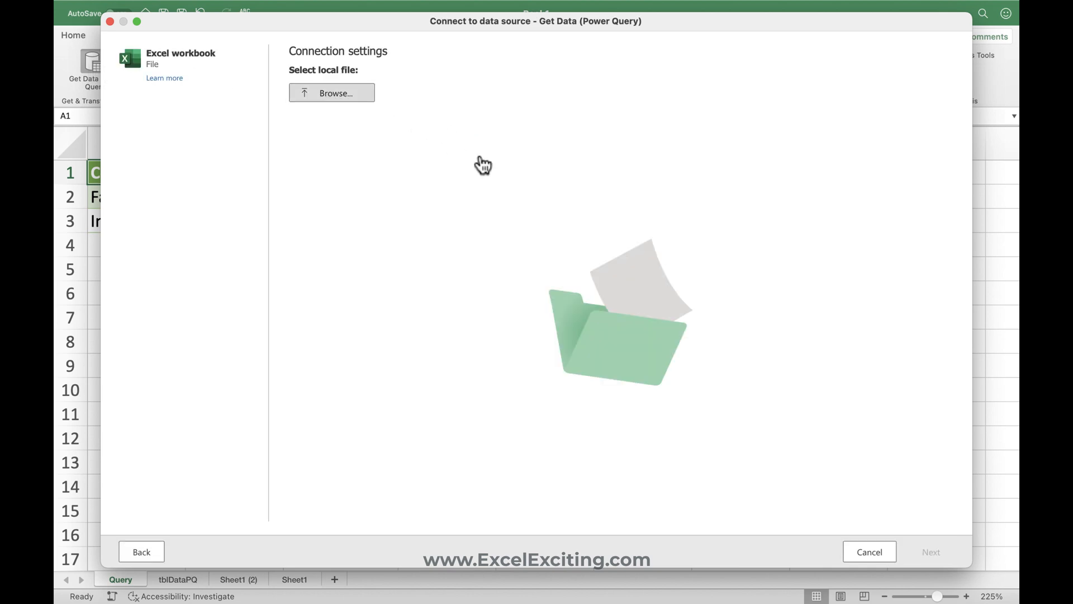
pyautogui.click(332, 92)
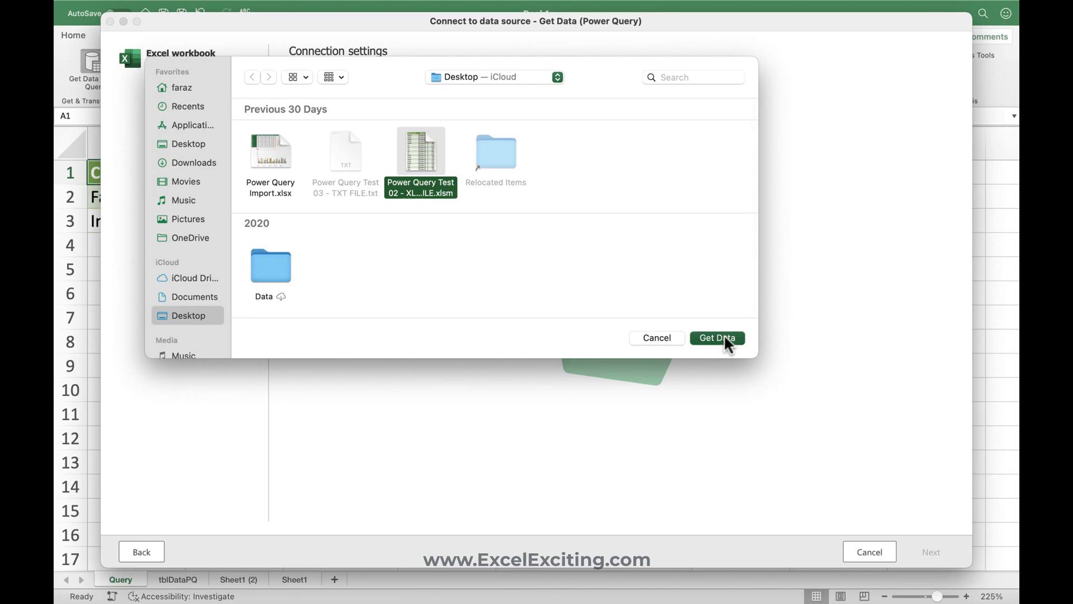
pyautogui.click(717, 337)
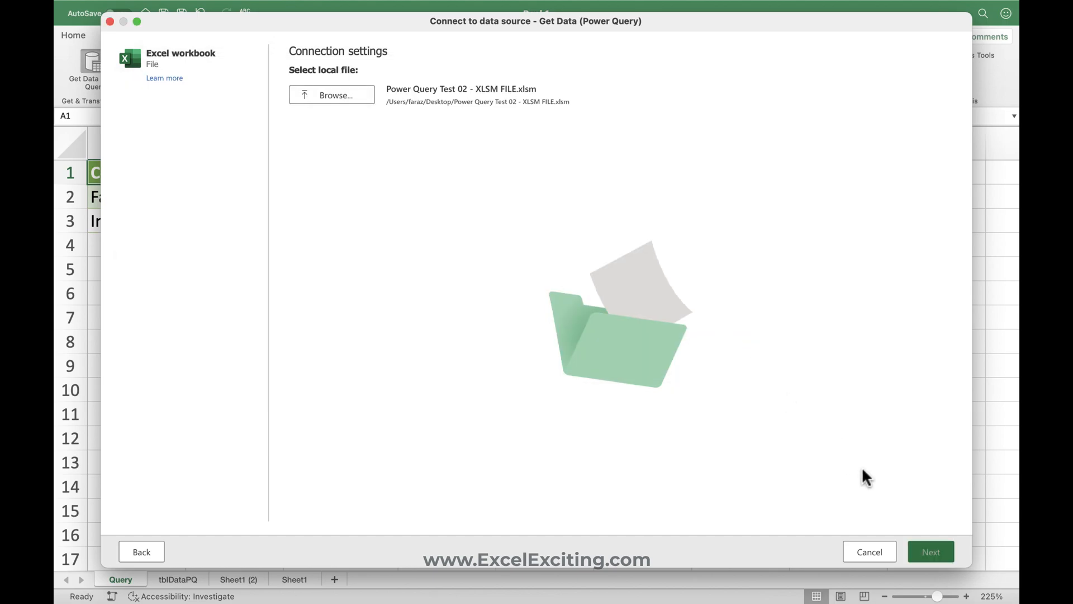
pyautogui.click(930, 552)
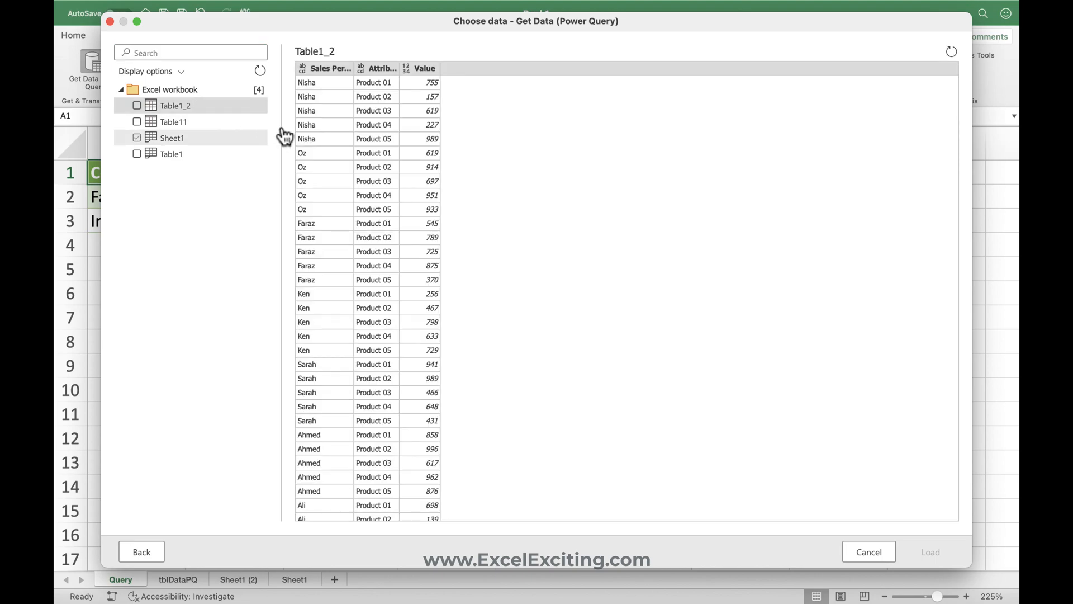
pyautogui.click(137, 105)
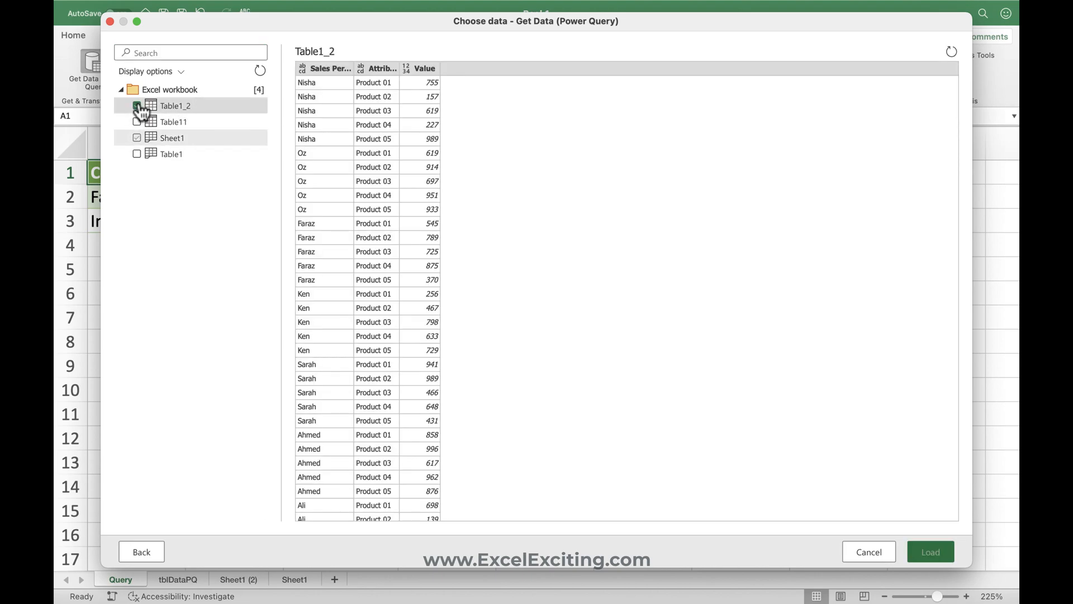
pyautogui.click(930, 551)
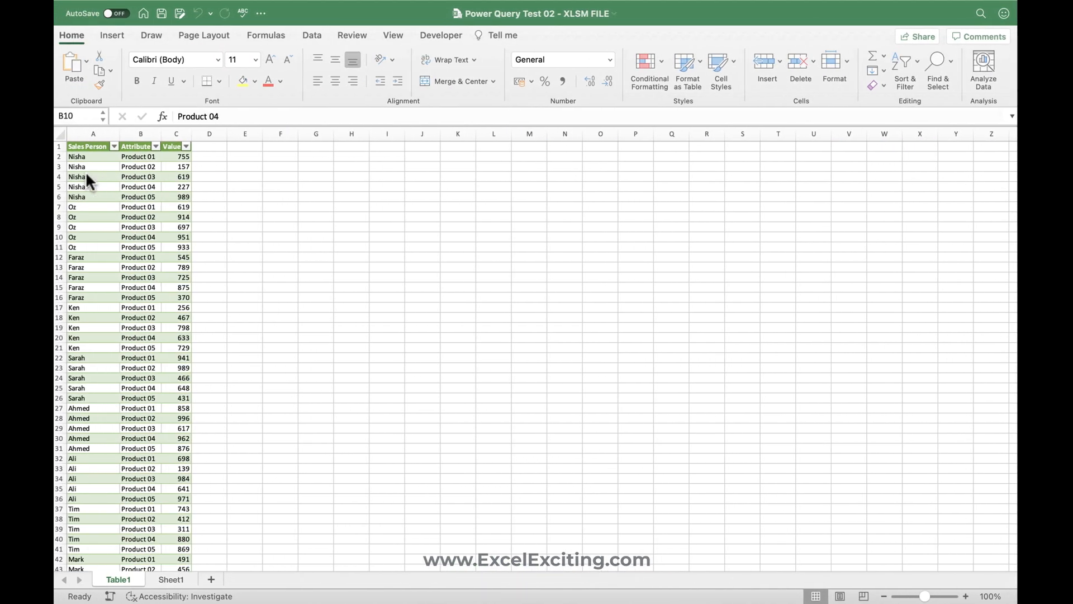
# Remove Nisha's row from the Sheet1 source, refresh Table1 and save the XLSM workbook
pyautogui.click(140, 237)
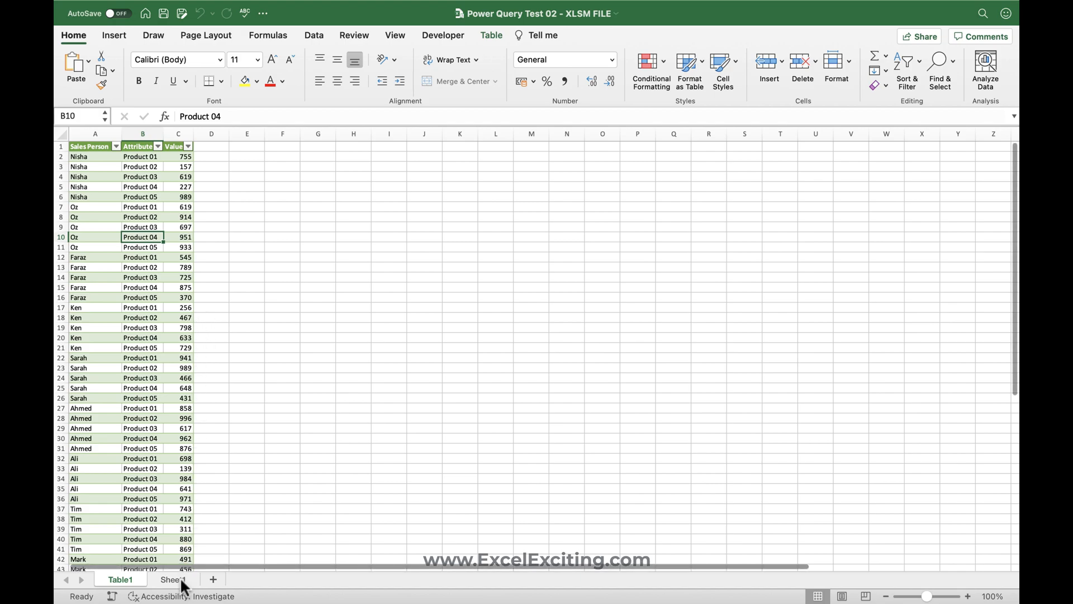
pyautogui.click(172, 580)
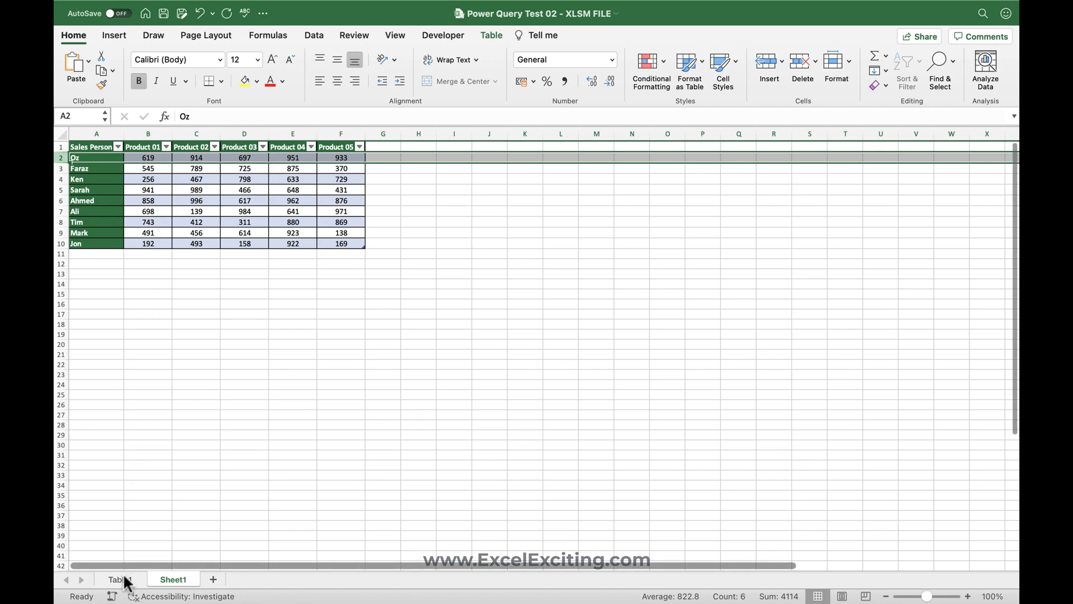
pyautogui.click(114, 579)
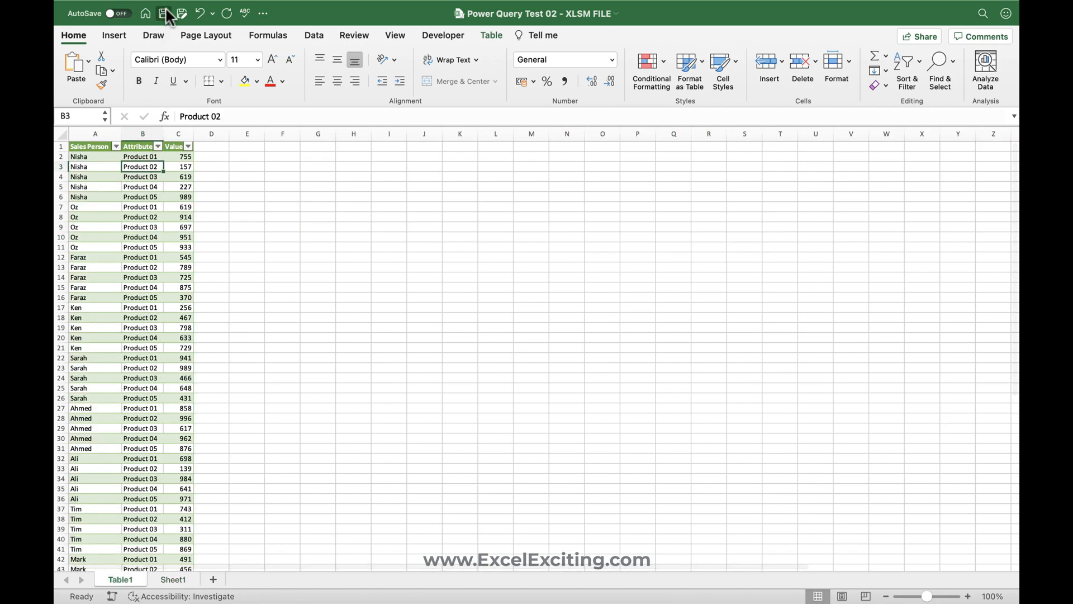
pyautogui.rightClick(140, 167)
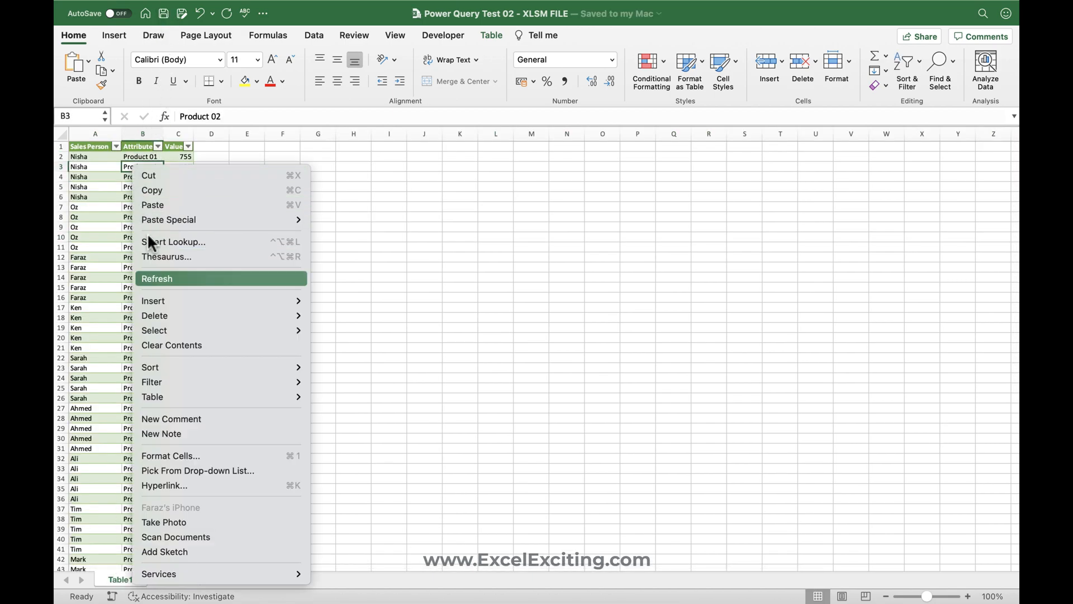
pyautogui.click(157, 278)
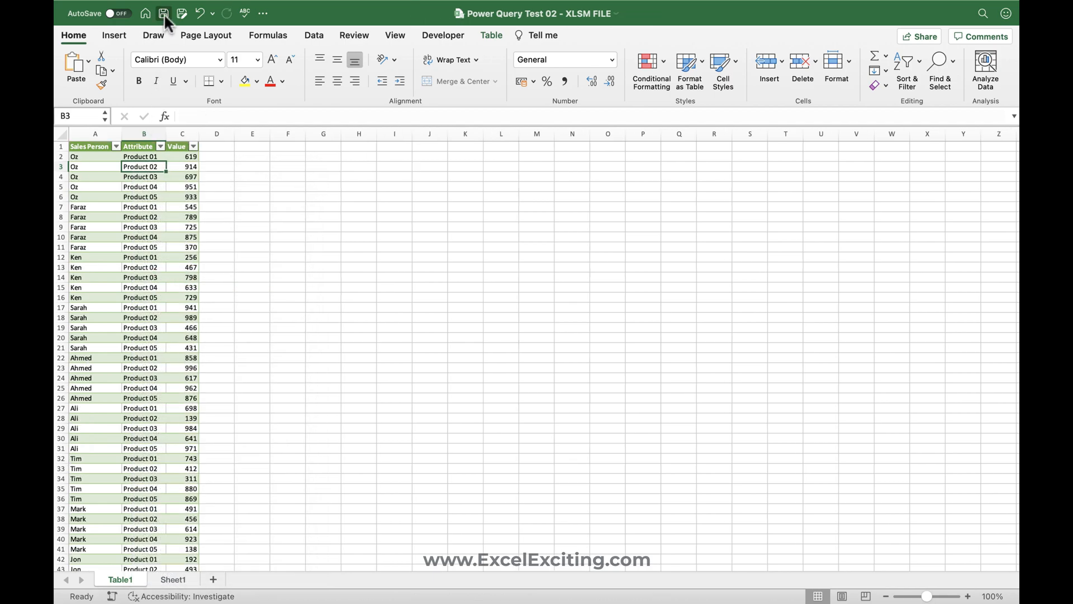
pyautogui.click(174, 579)
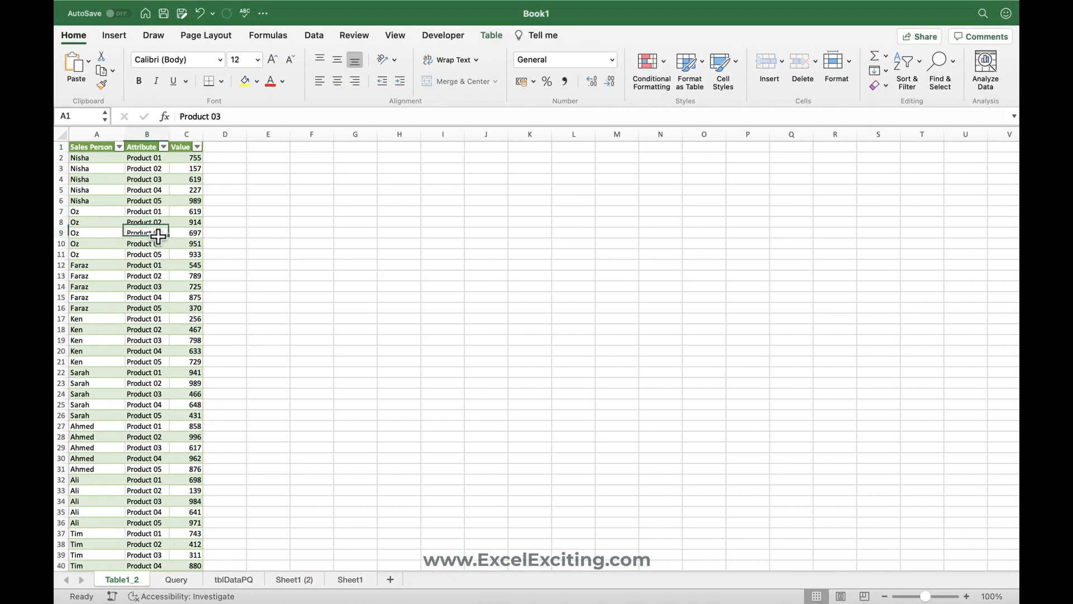
# Select a cell in Book1's Table1_2 table and bring up its Refresh context menu
pyautogui.click(145, 232)
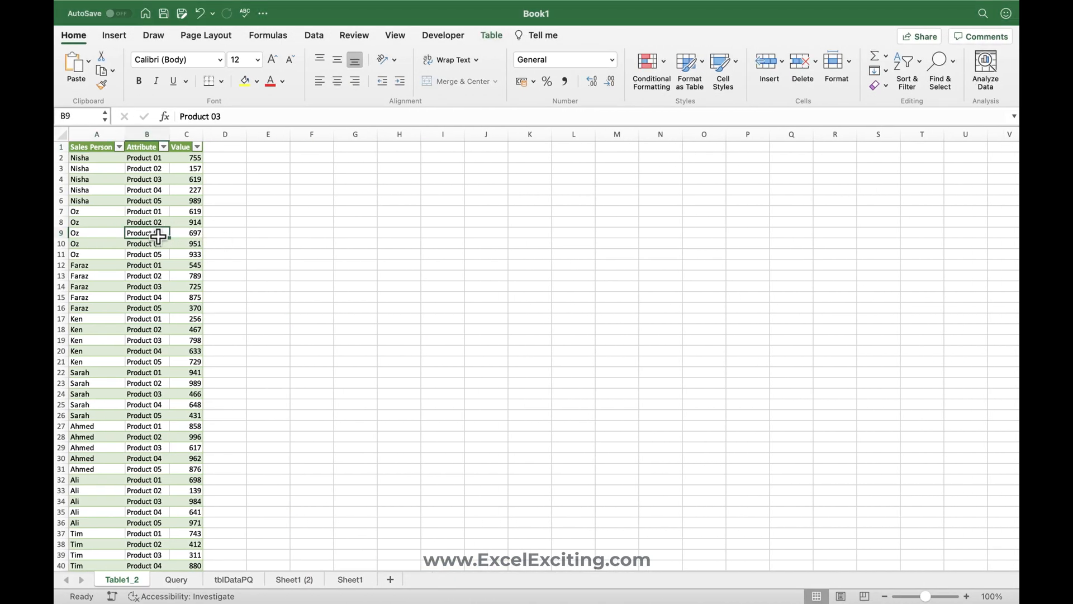
pyautogui.rightClick(146, 232)
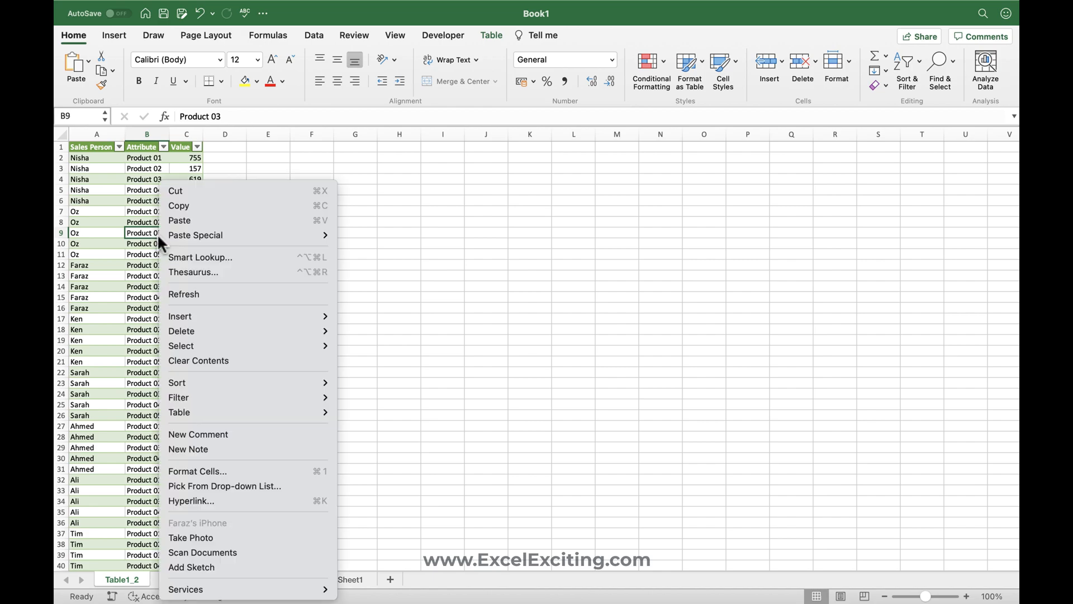